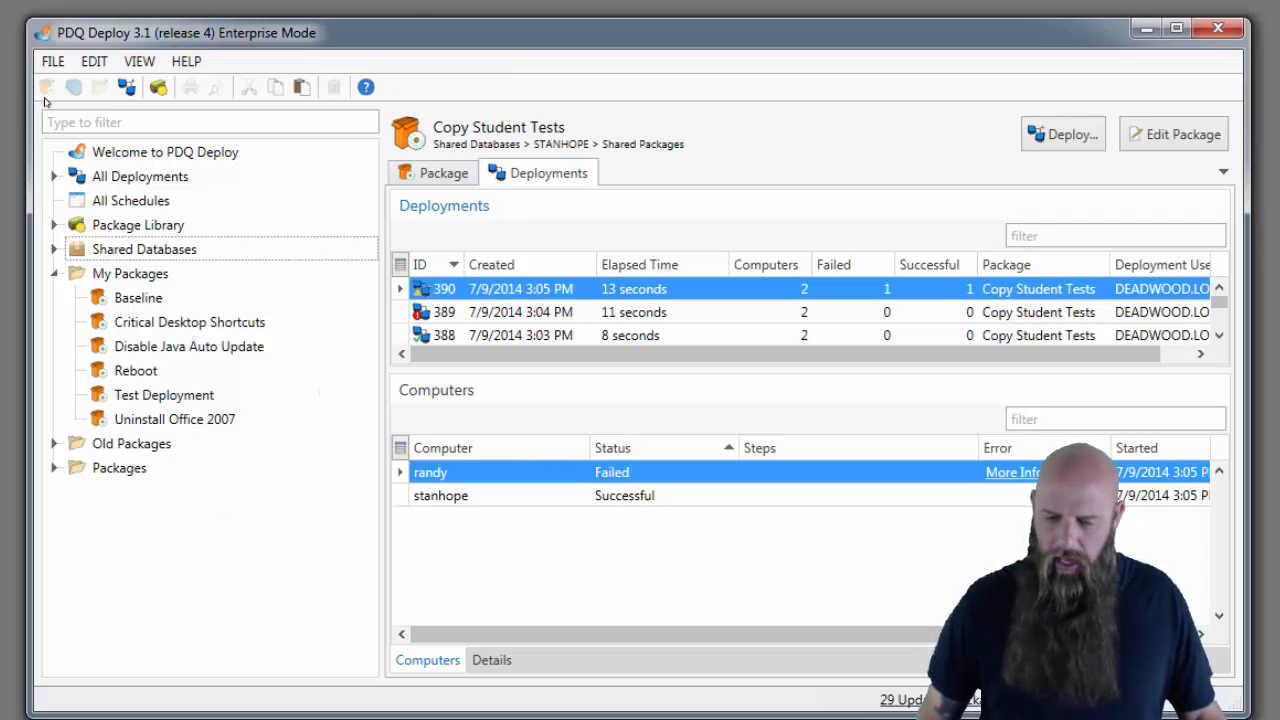
- Add a new package and replace its default name with 'Copy Student Tests'
click(46, 87)
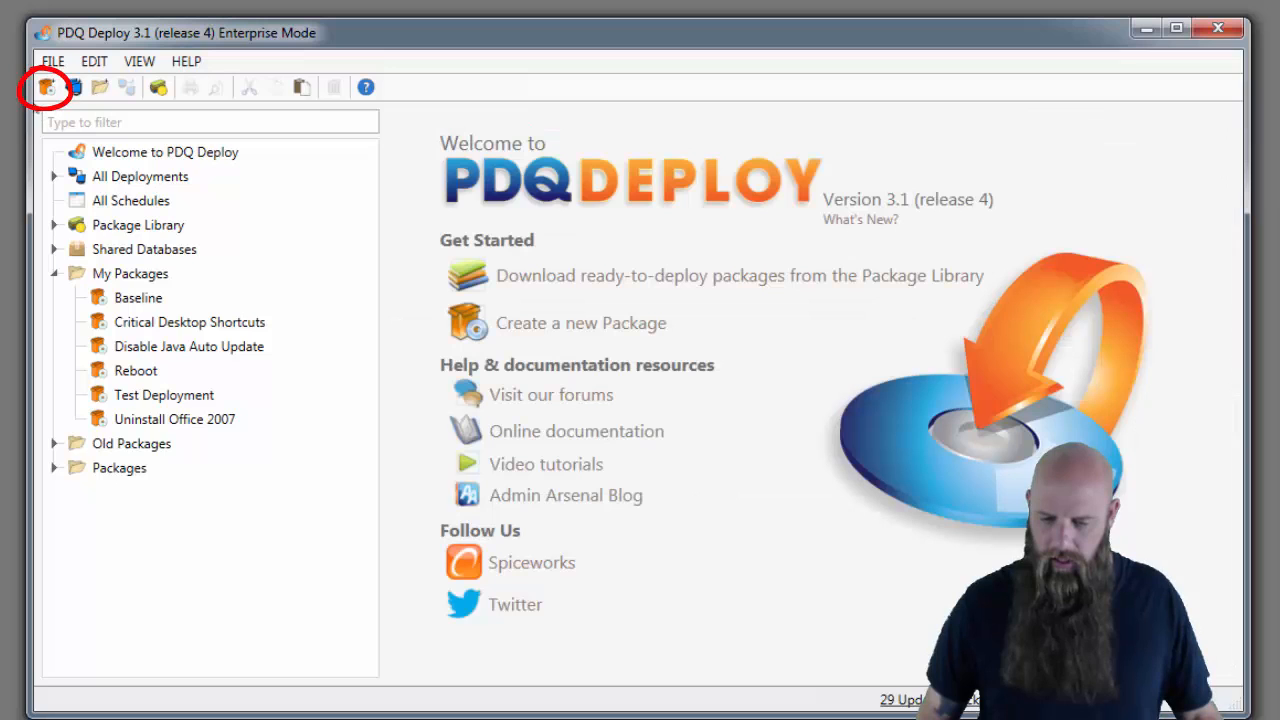
click(46, 87)
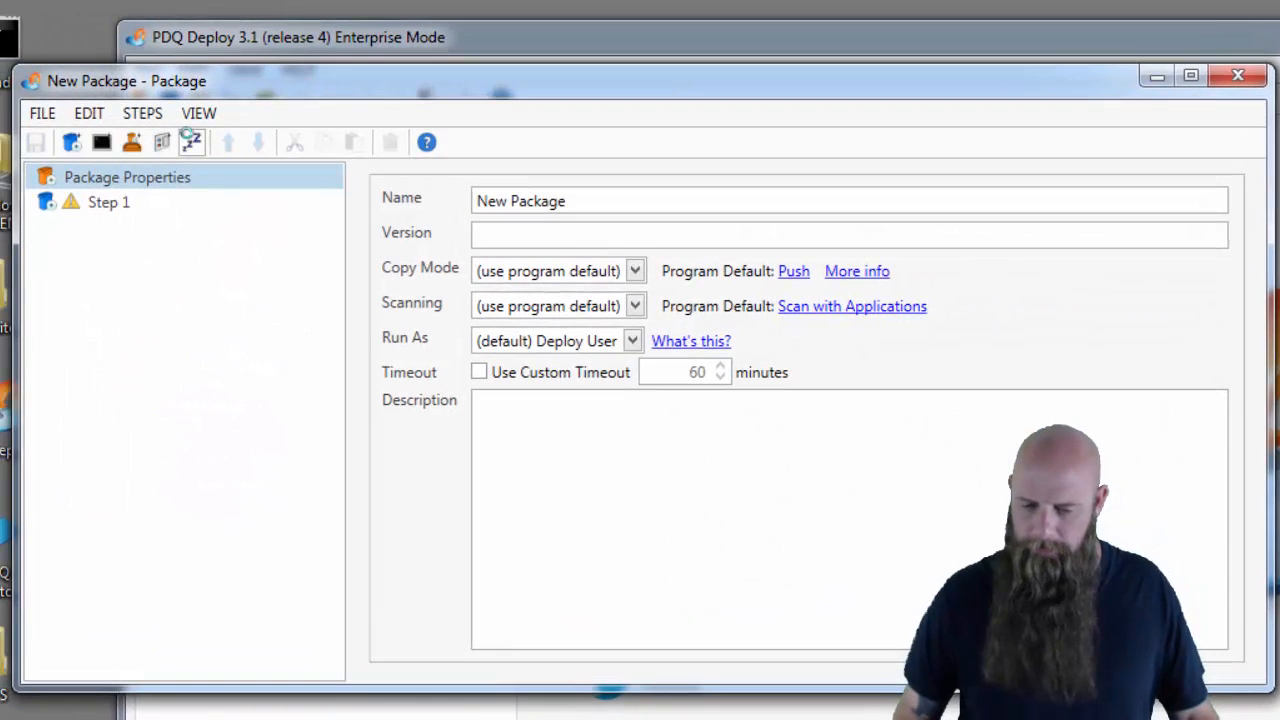
triple_click(520, 200)
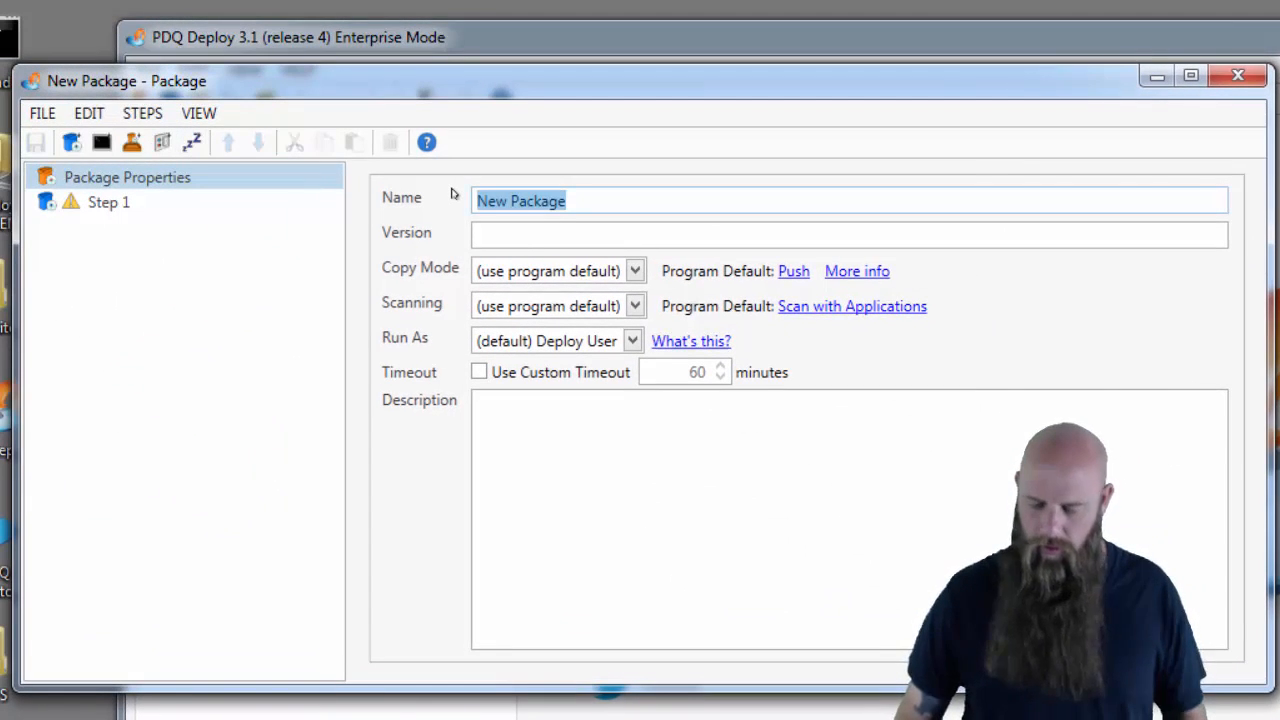
text(o)
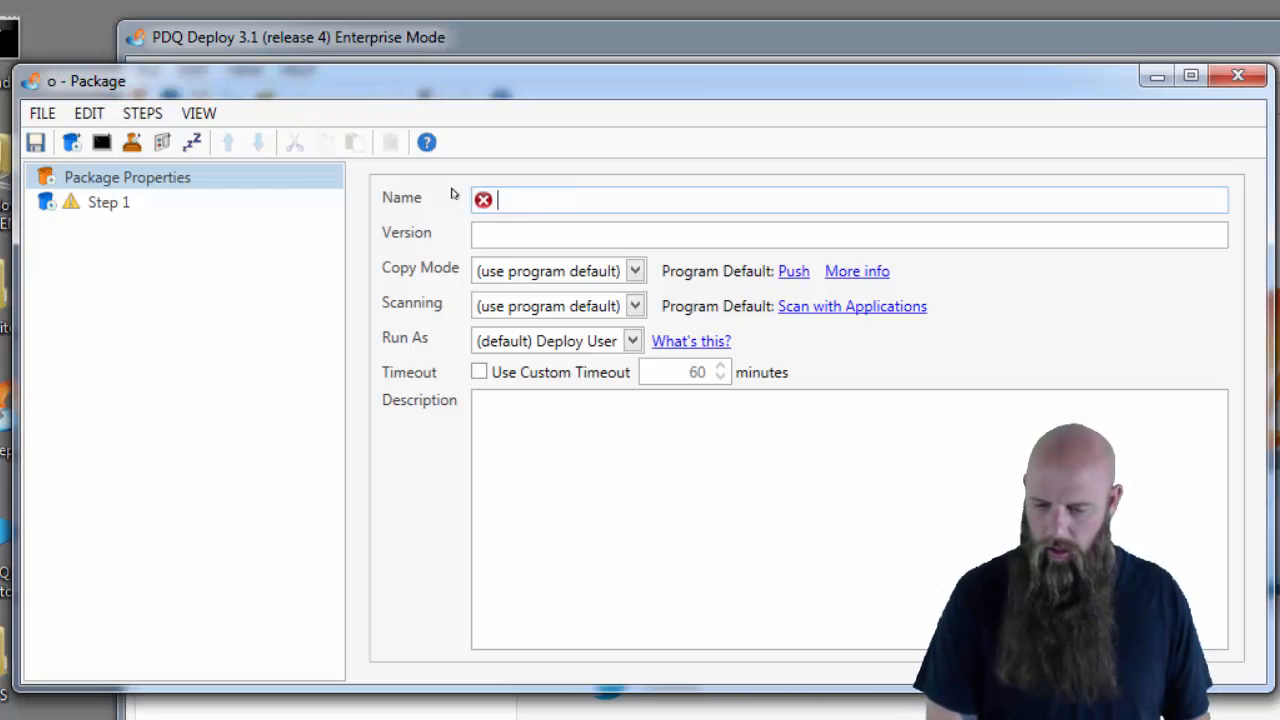
text(Co)
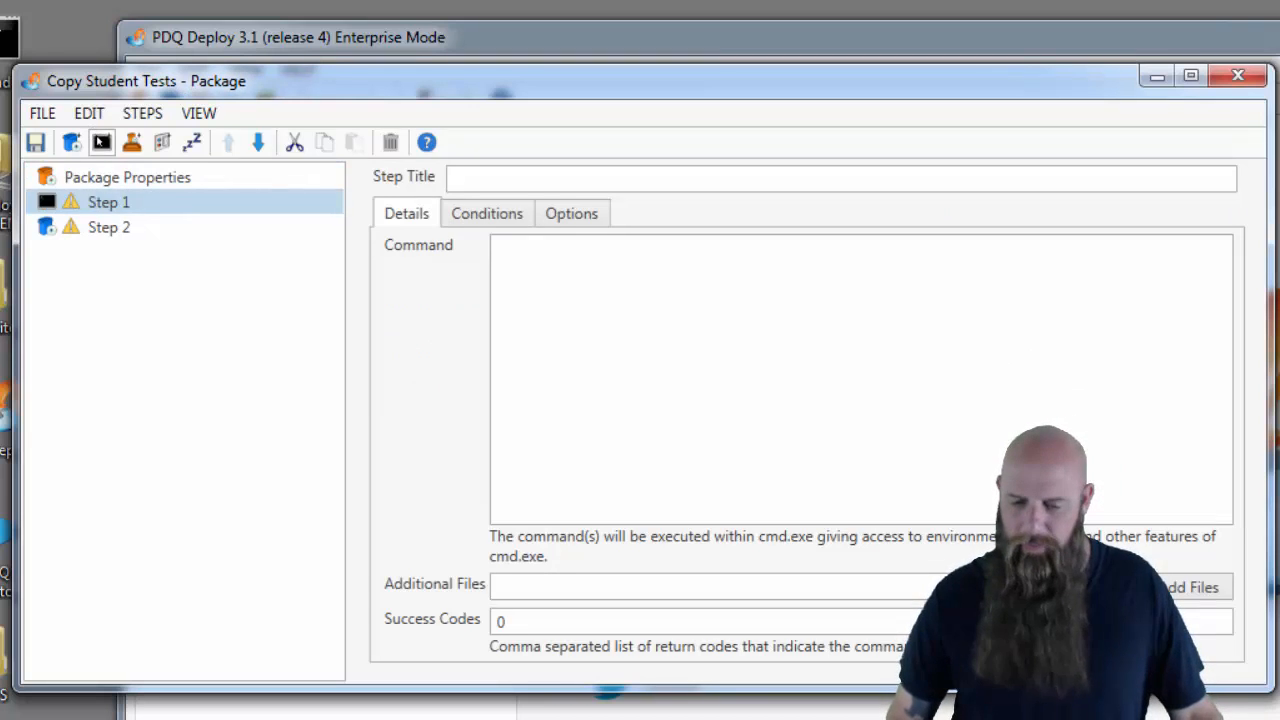
- Remove the unused Install step and start the command with 'xcopy'
click(390, 142)
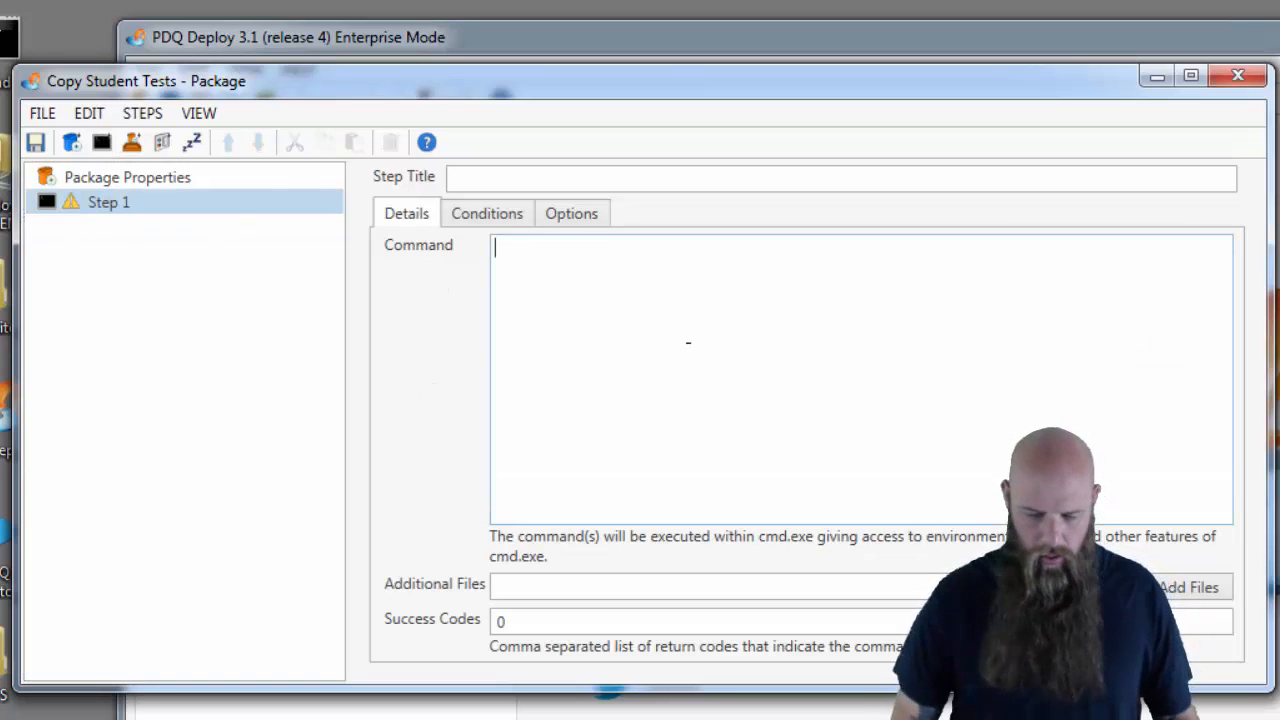
text(x)
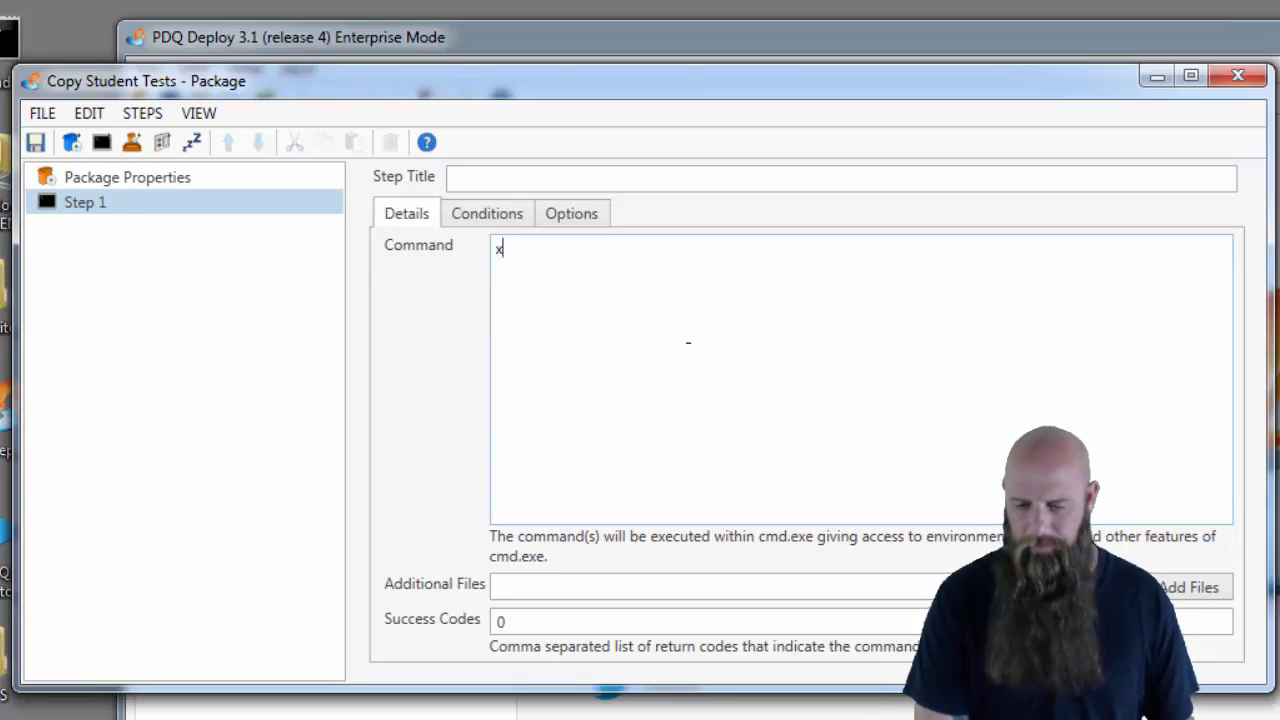
text(copy)
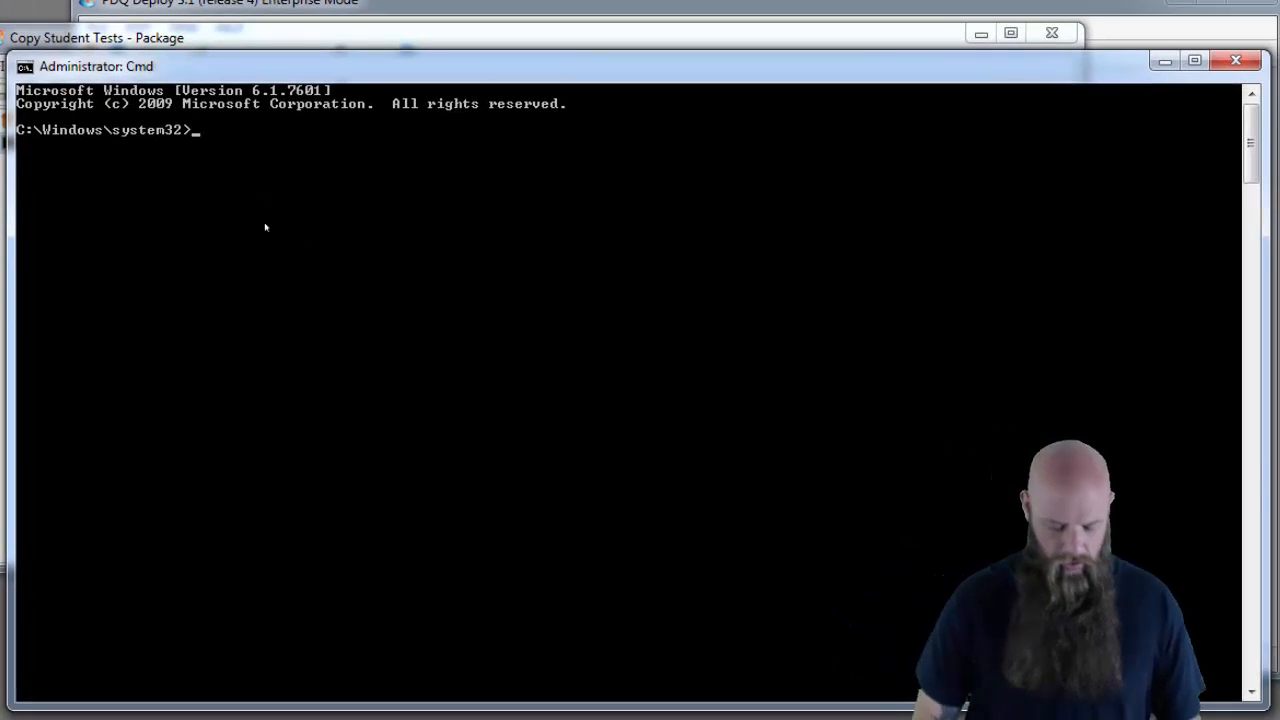
- Type 'xcopy /' in the administrator Command Prompt to look up xcopy's switches
text(xcopy /E)
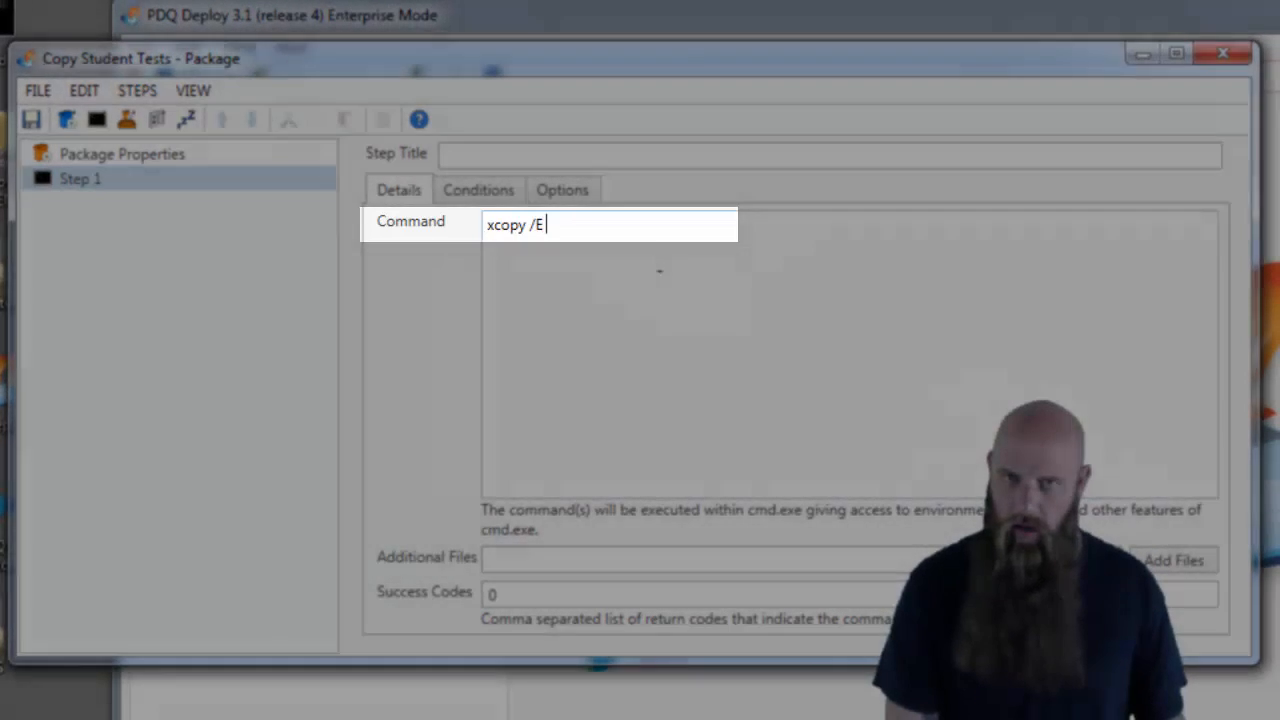
- Complete the command: xcopy /E /I /Y "\\TOKEN\Deploy\Student Tests" "%PUBLIC%\Desktop\Tests"
text(/)
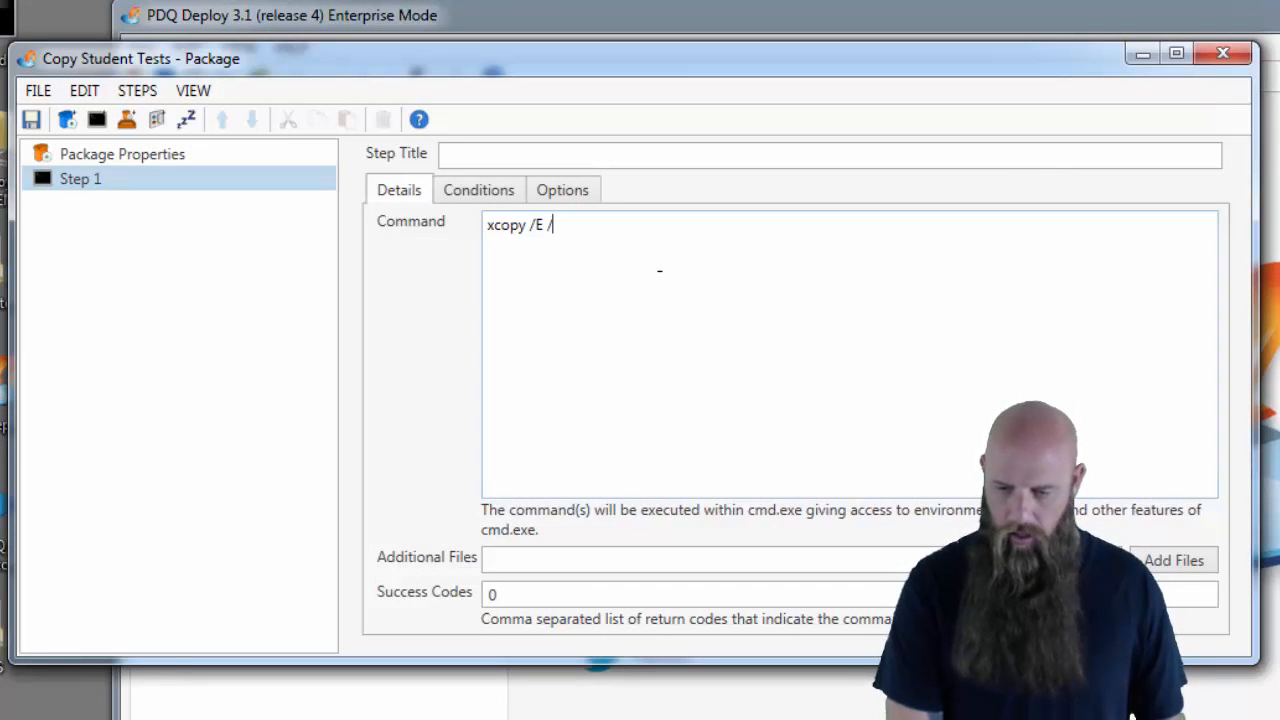
text(I /)
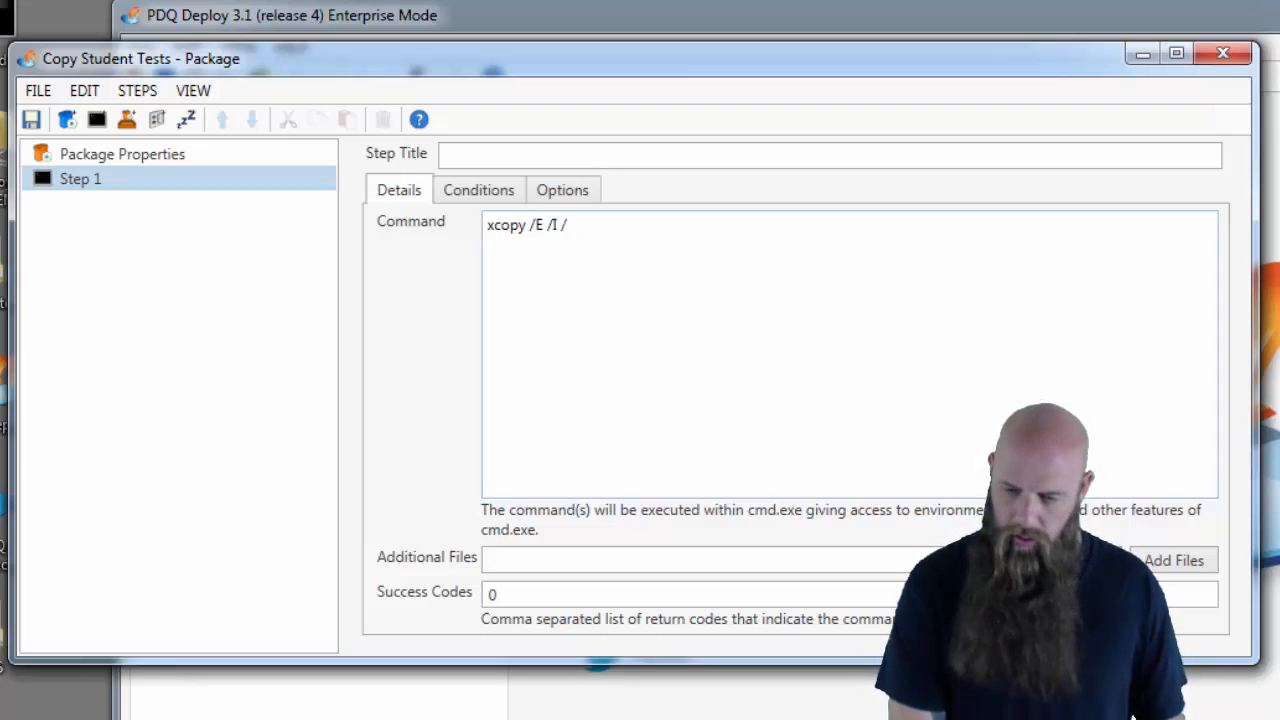
text(Y ")
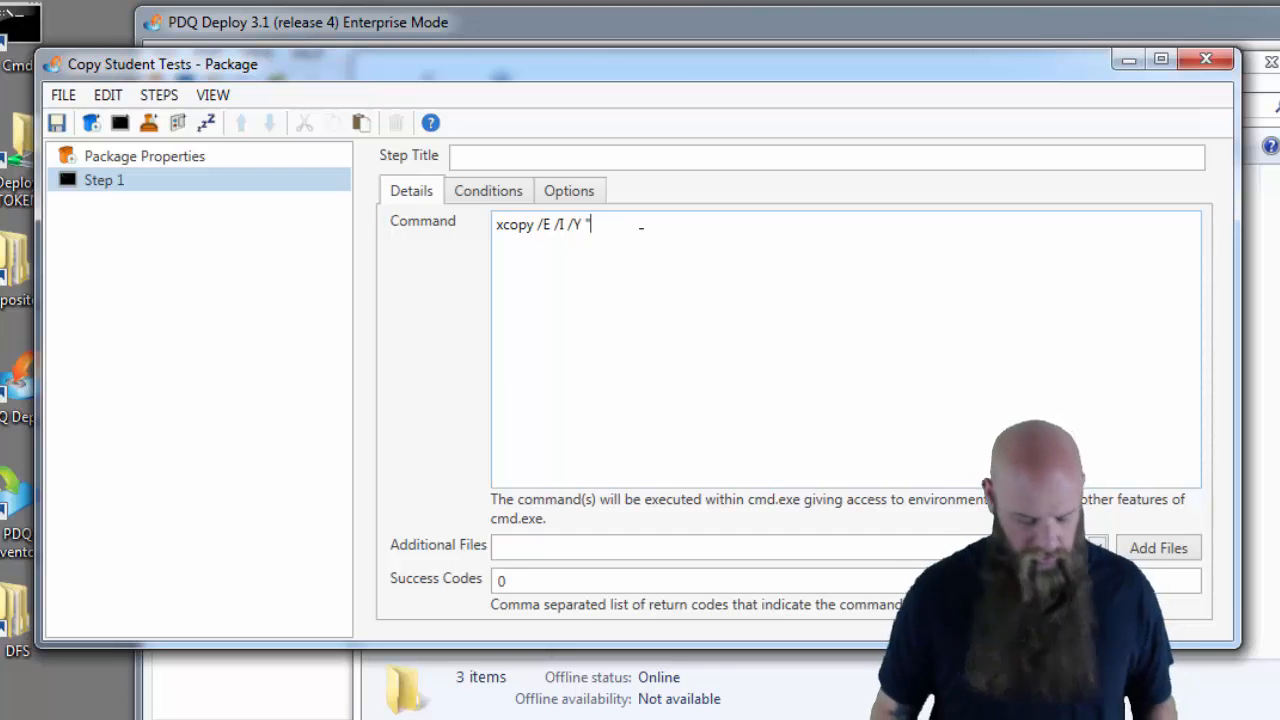
text(\\TOKEN\Deploy\Student Tests")
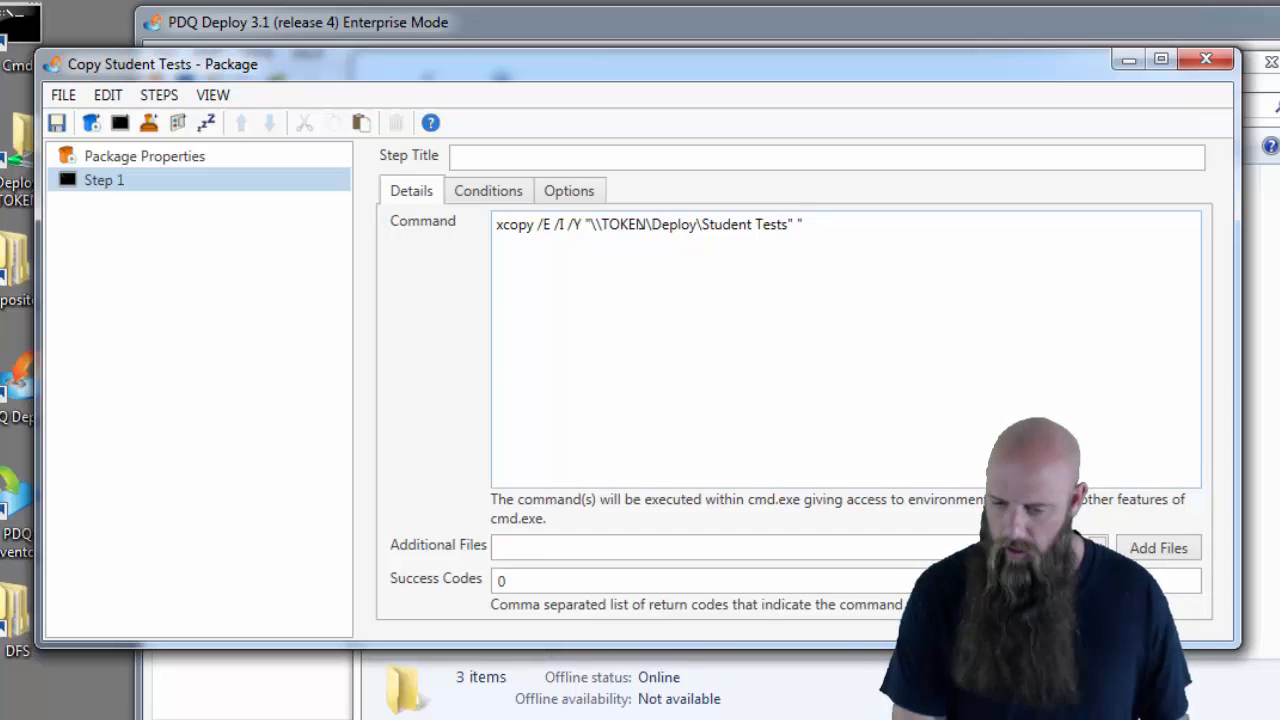
text(%)
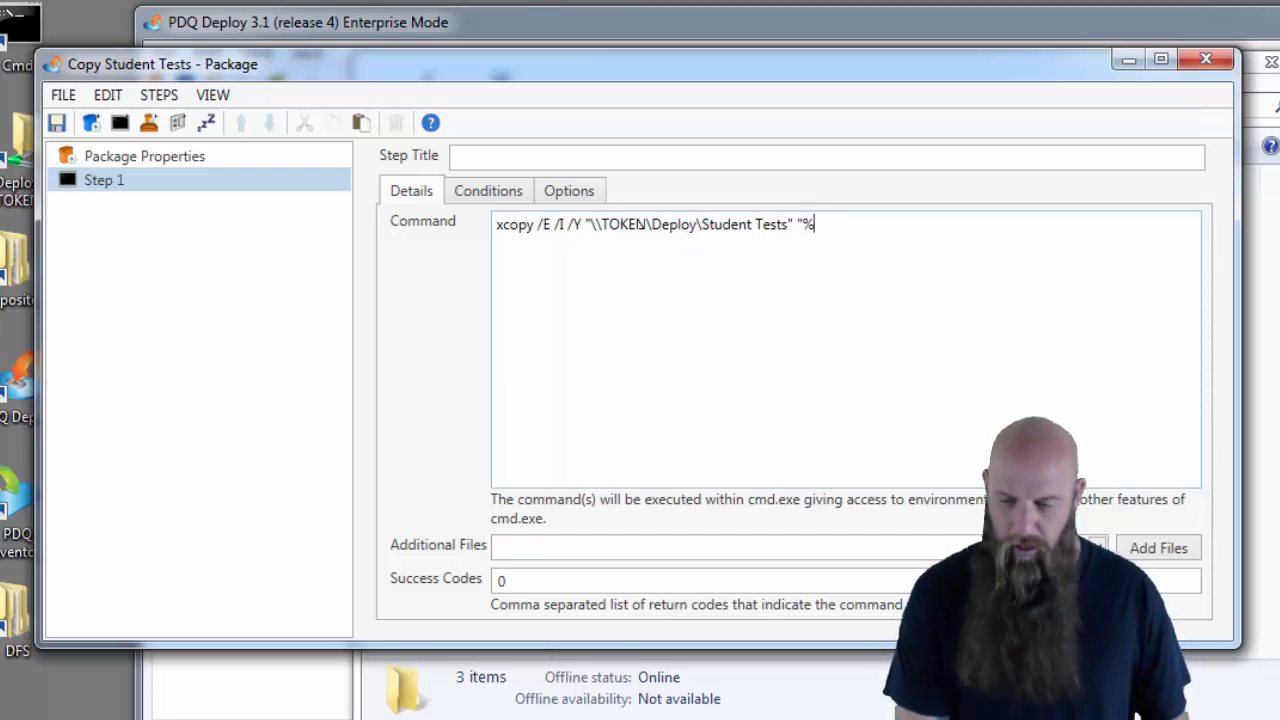
text(PUBLIC)
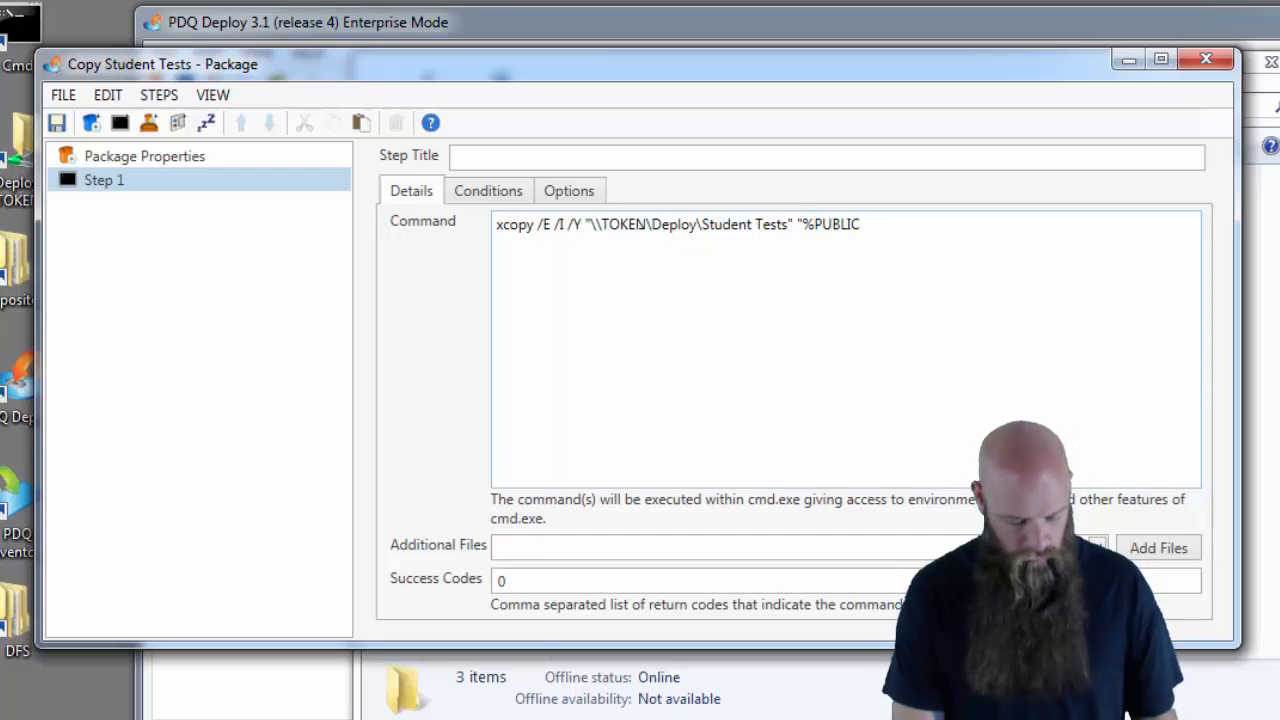
text(%\Desktop\)
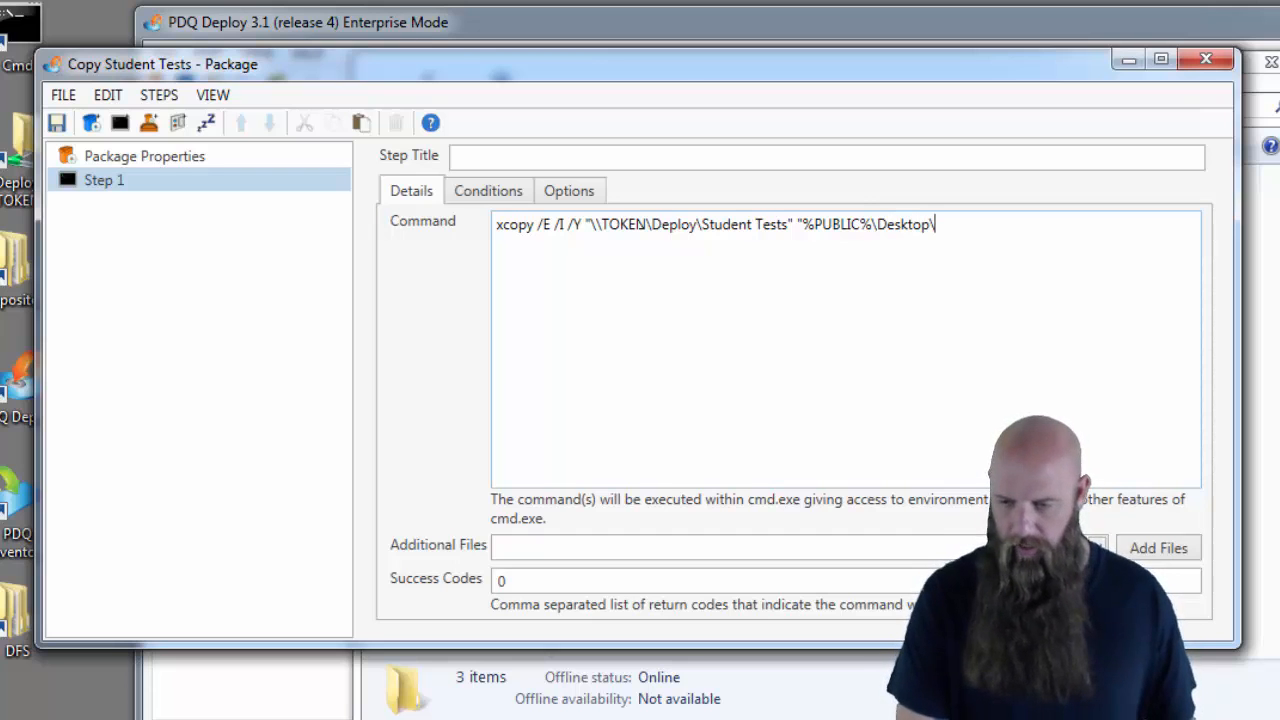
text(Tests)
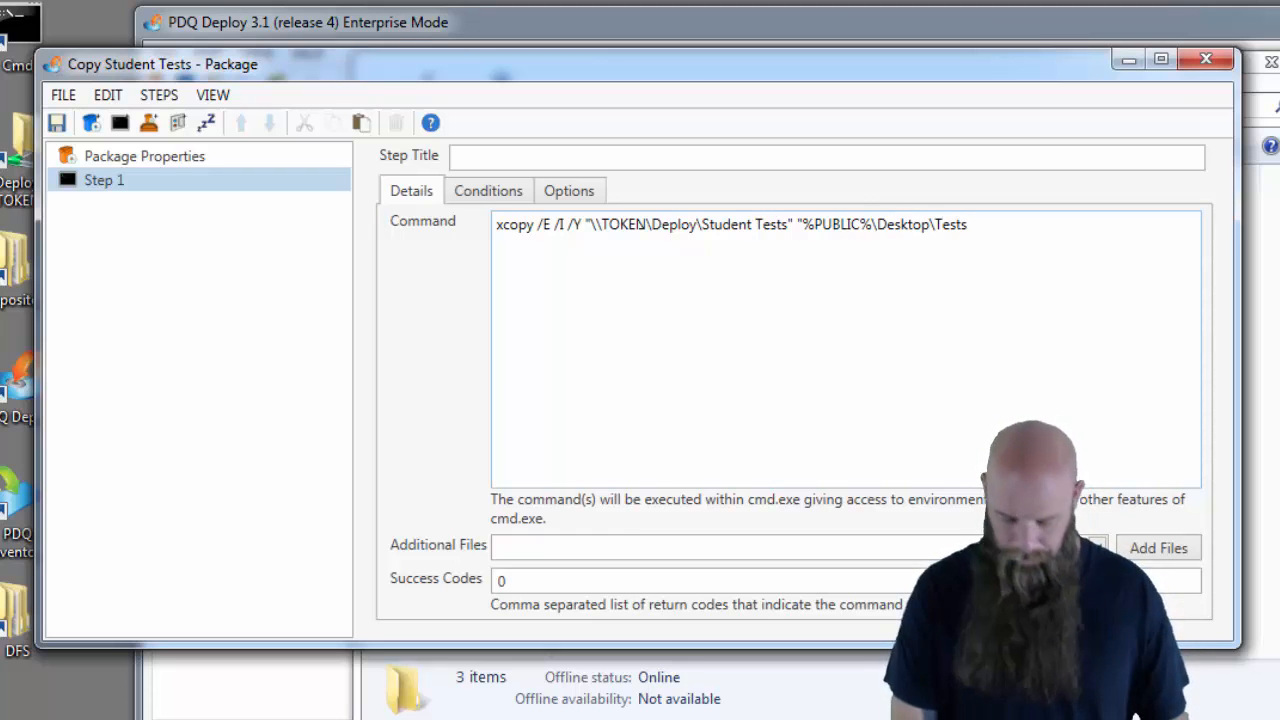
text(")
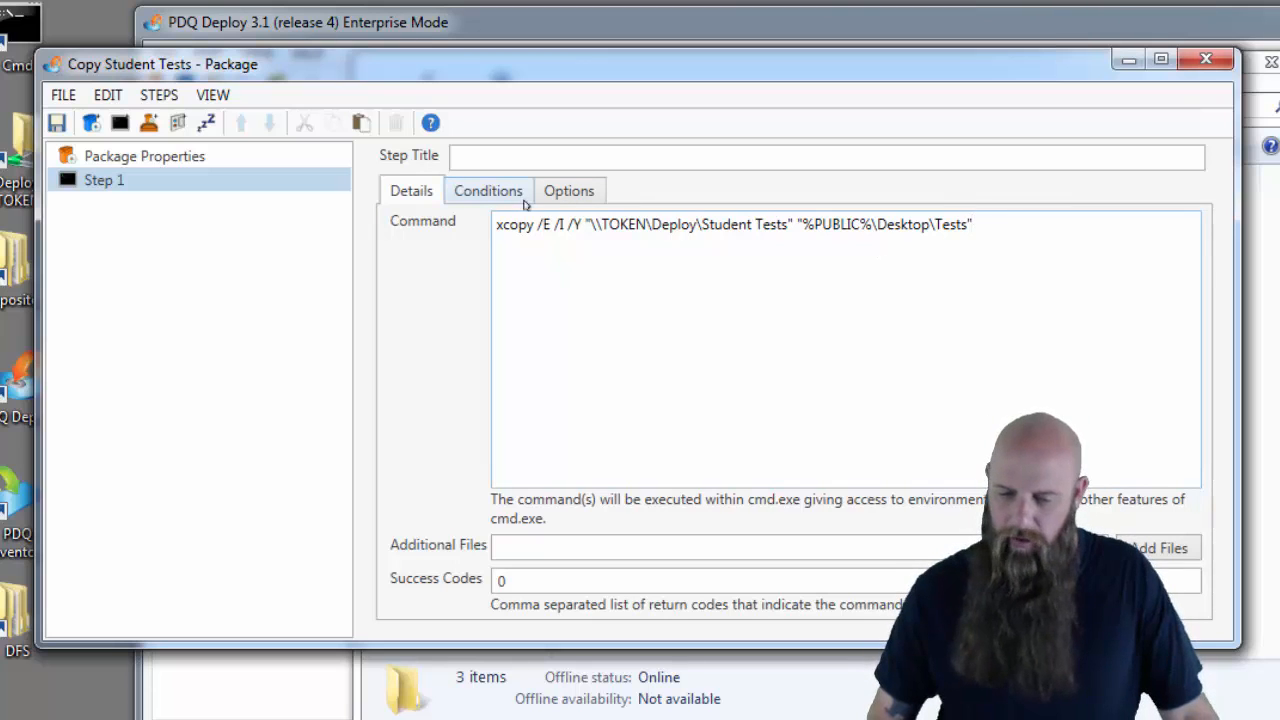
- Set the step's O/S Version condition to exclude All Servers and Windows XP
click(488, 190)
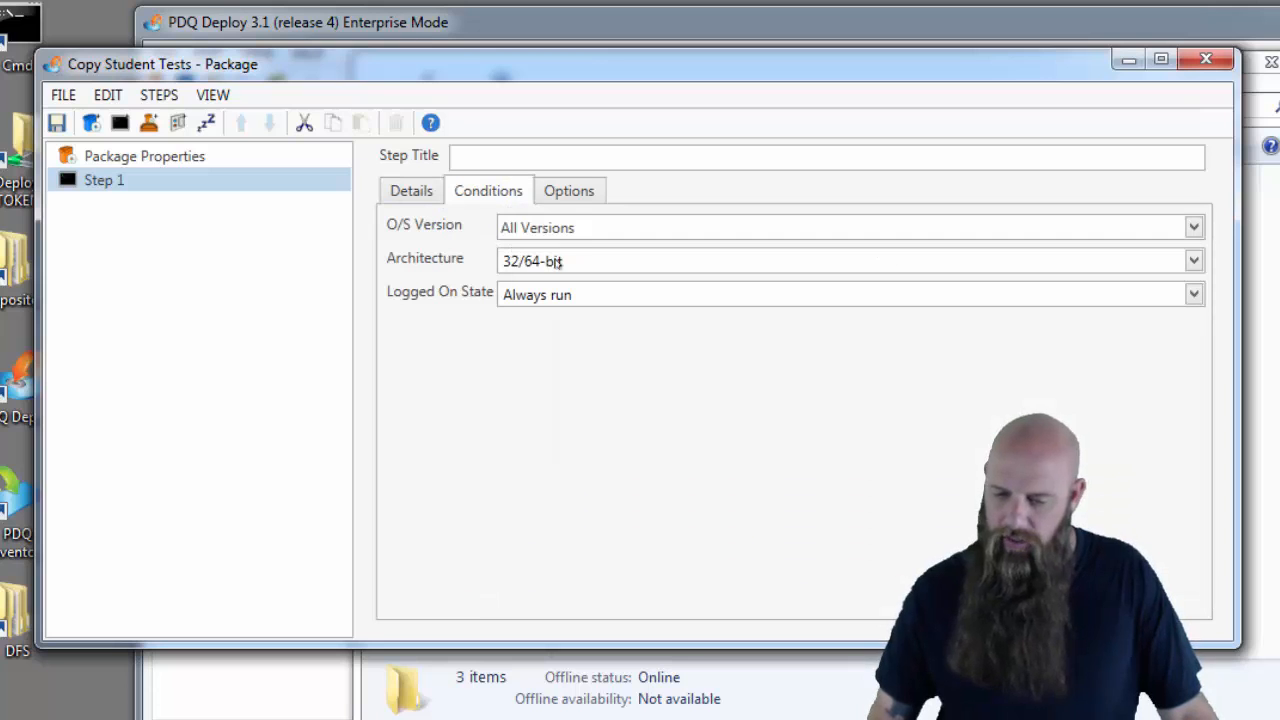
click(1193, 227)
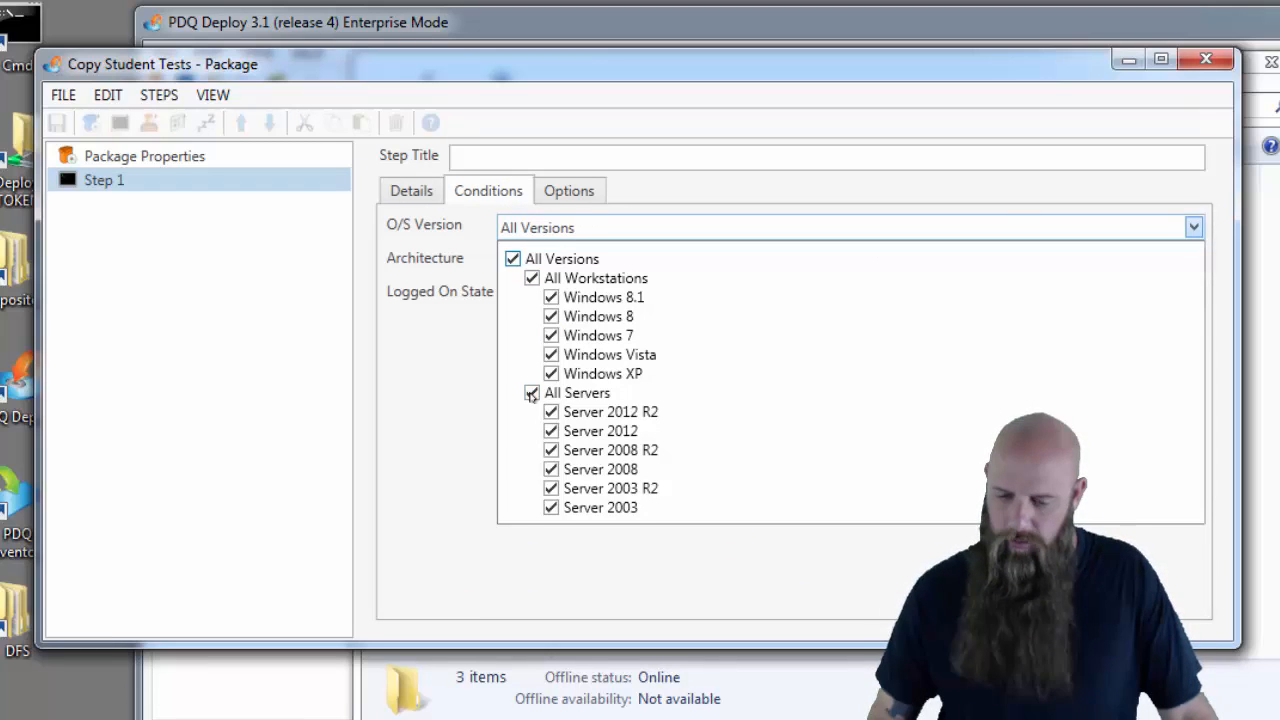
click(531, 392)
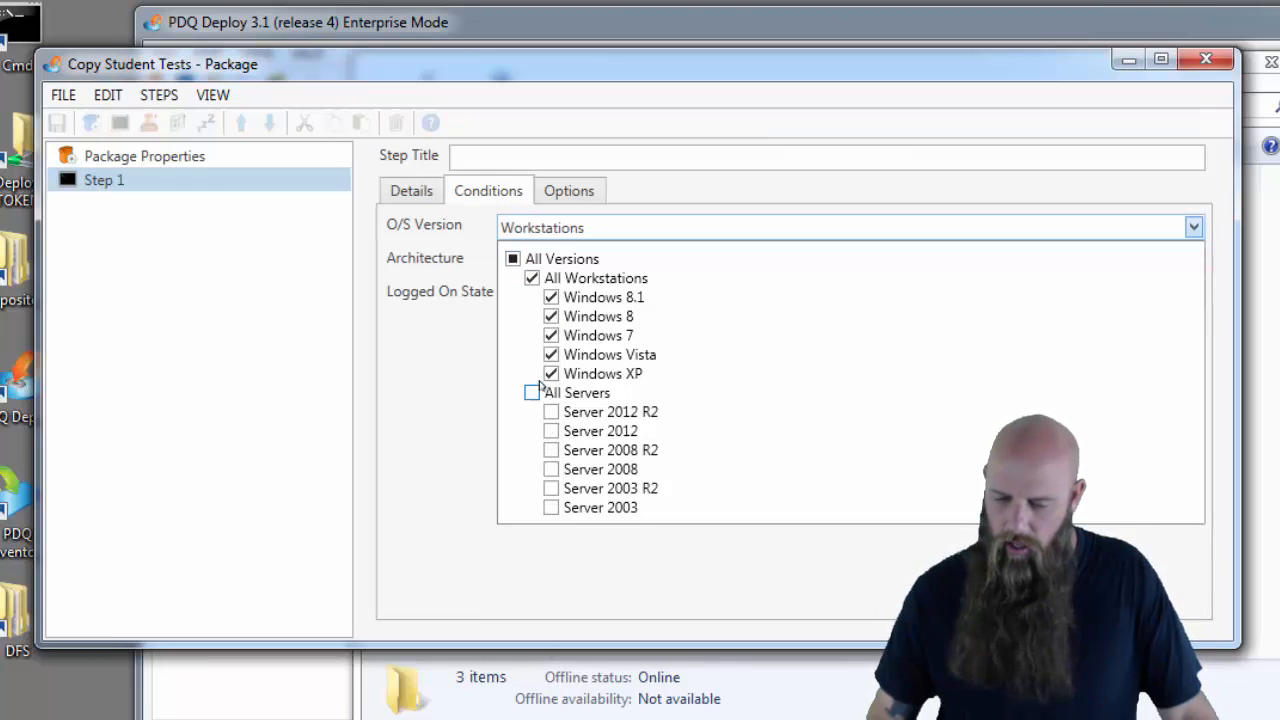
click(551, 373)
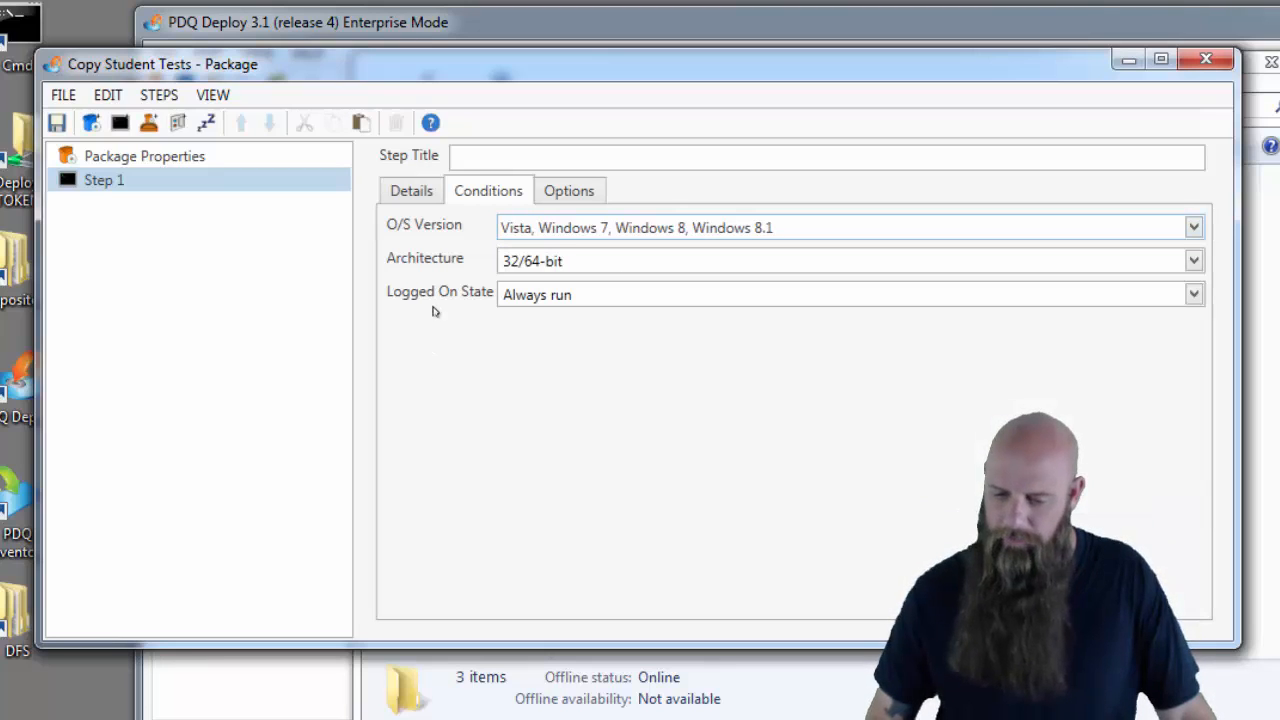
- Title the step 'Copy Tests'
click(410, 190)
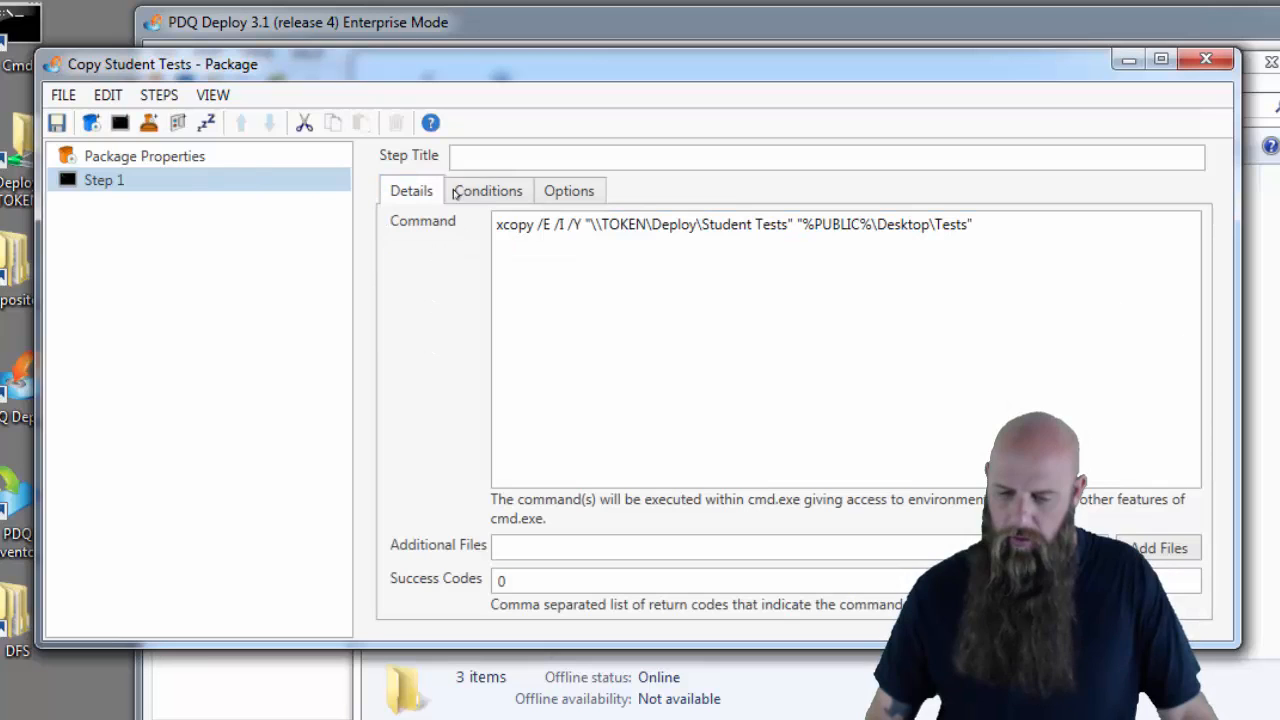
text(C)
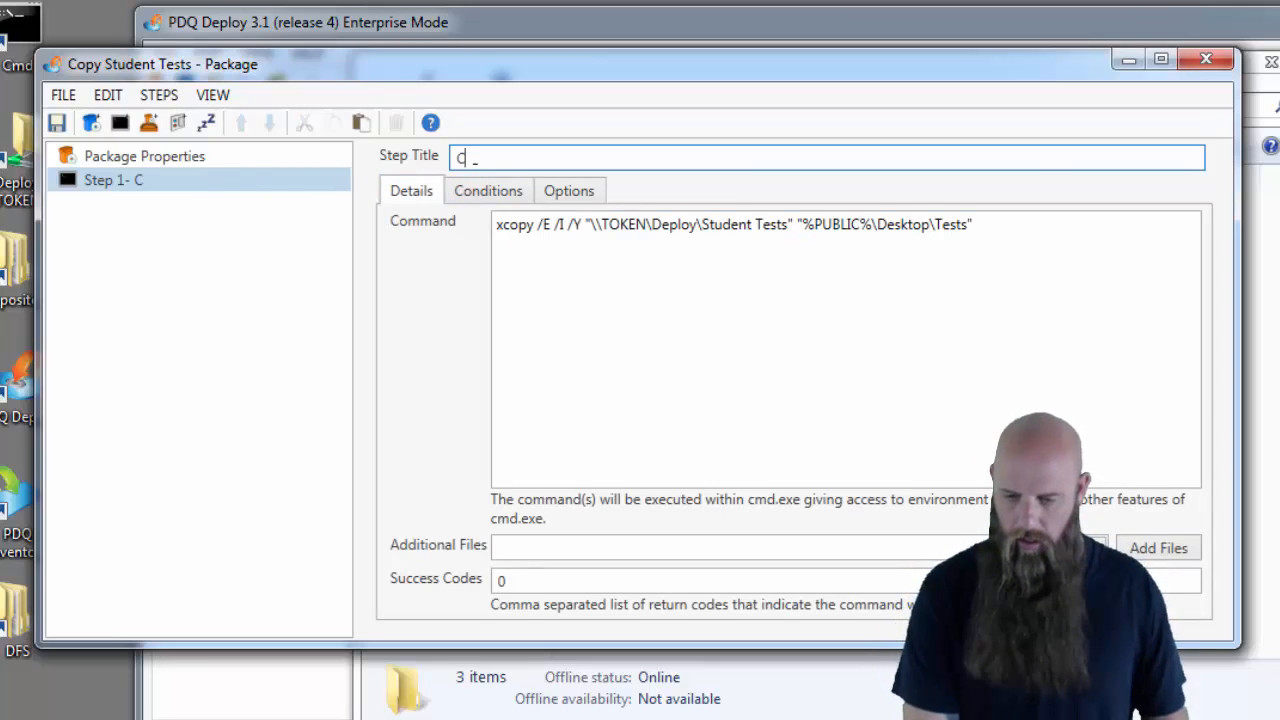
text(opy T)
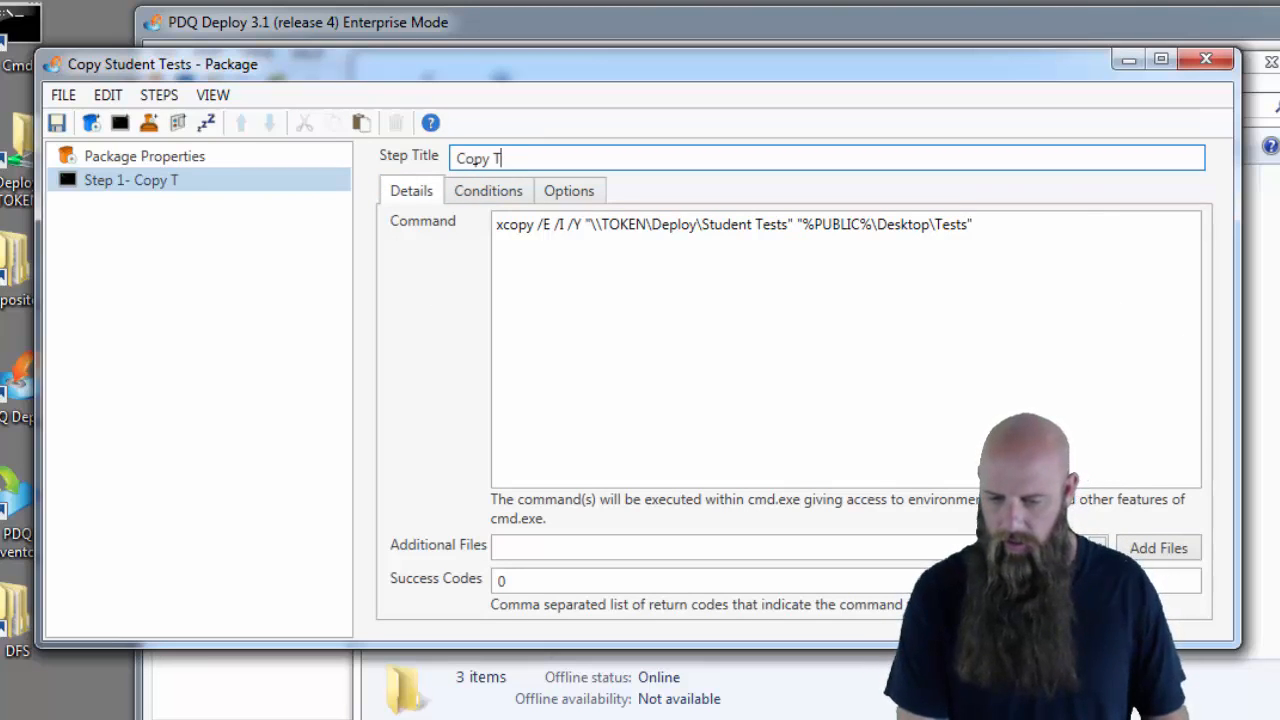
text(ests)
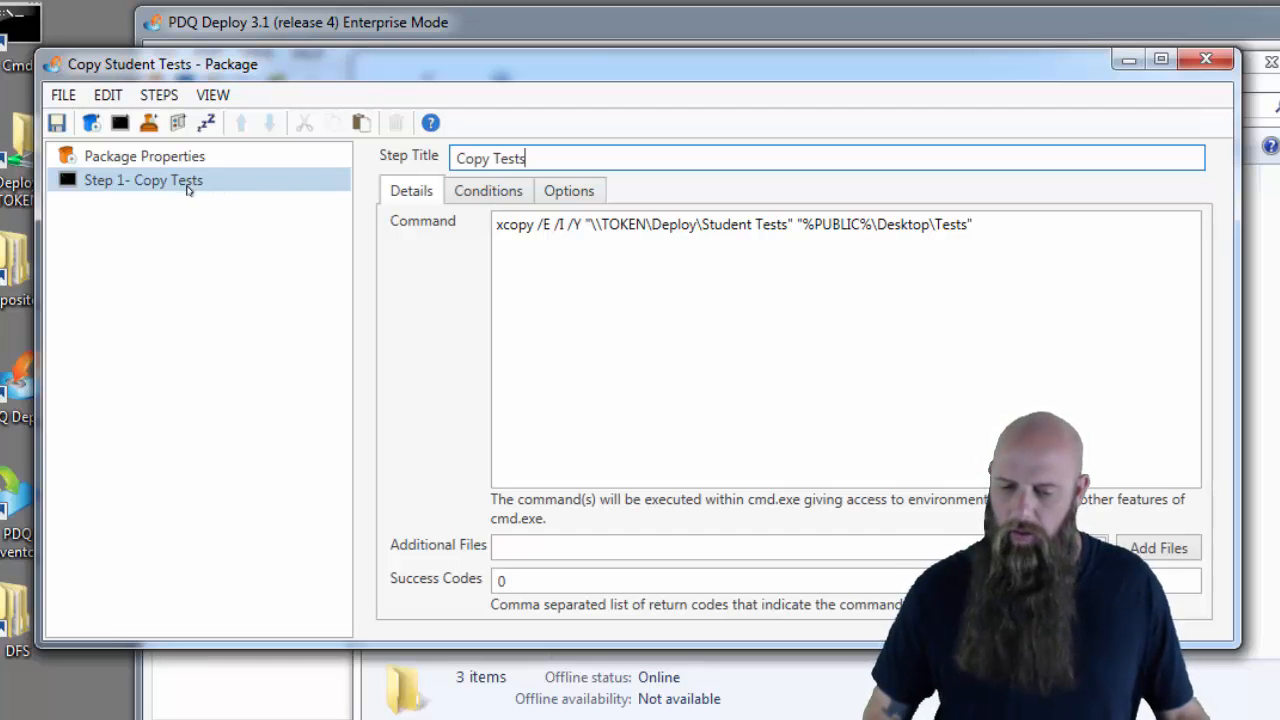
- Duplicate the Copy Tests step and replace PUBLIC with ALLUSERSPROFILE in its command
right_click(143, 180)
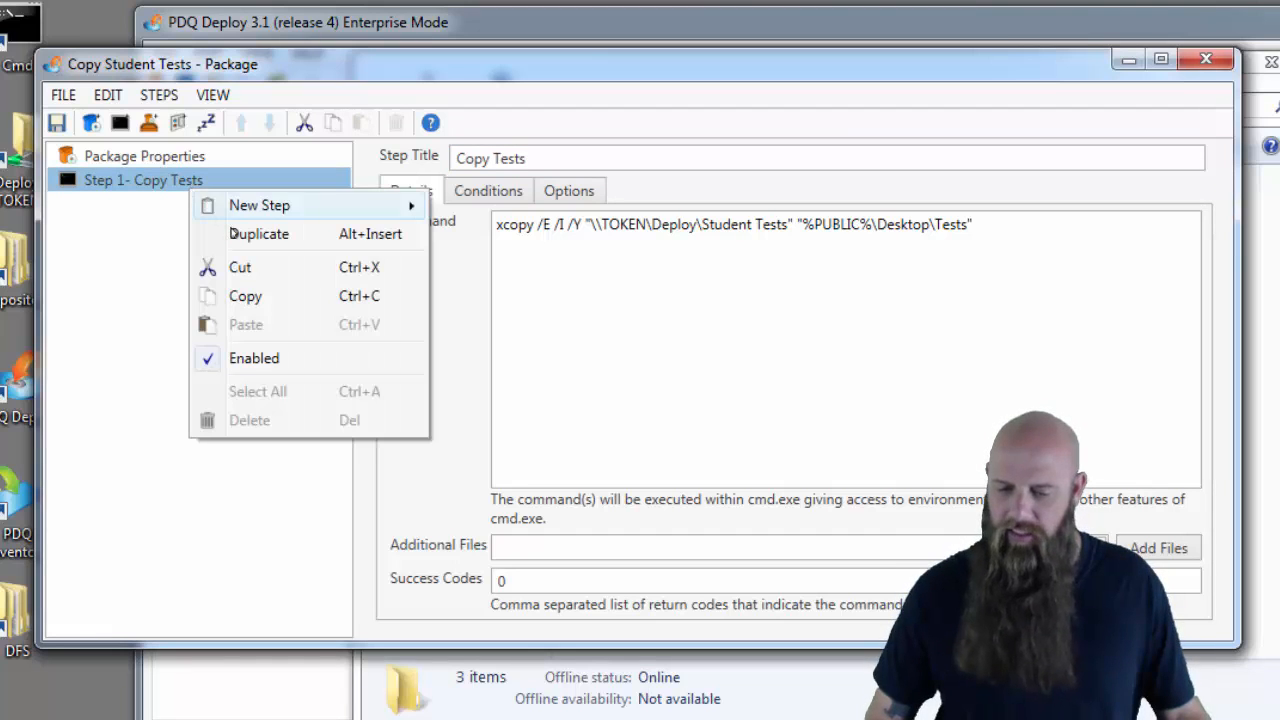
click(259, 233)
text( (XP))
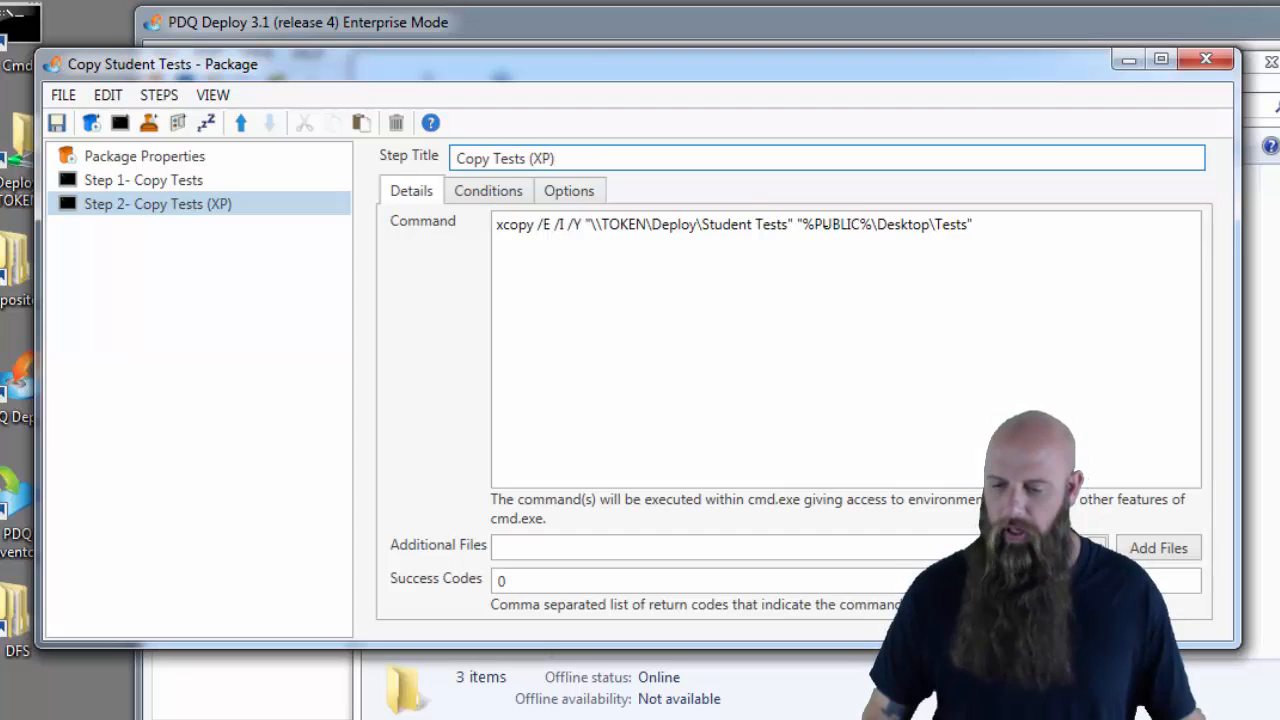
double_click(836, 224)
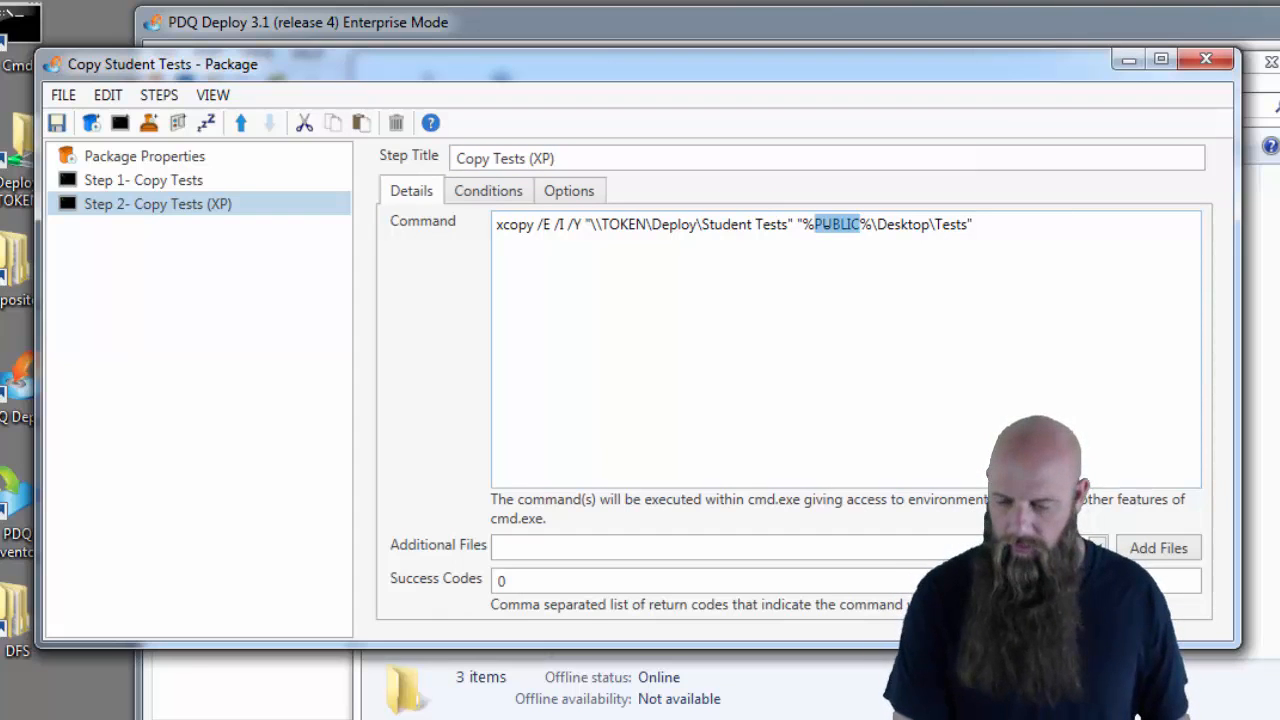
text(ALLUSERSPROFILE)
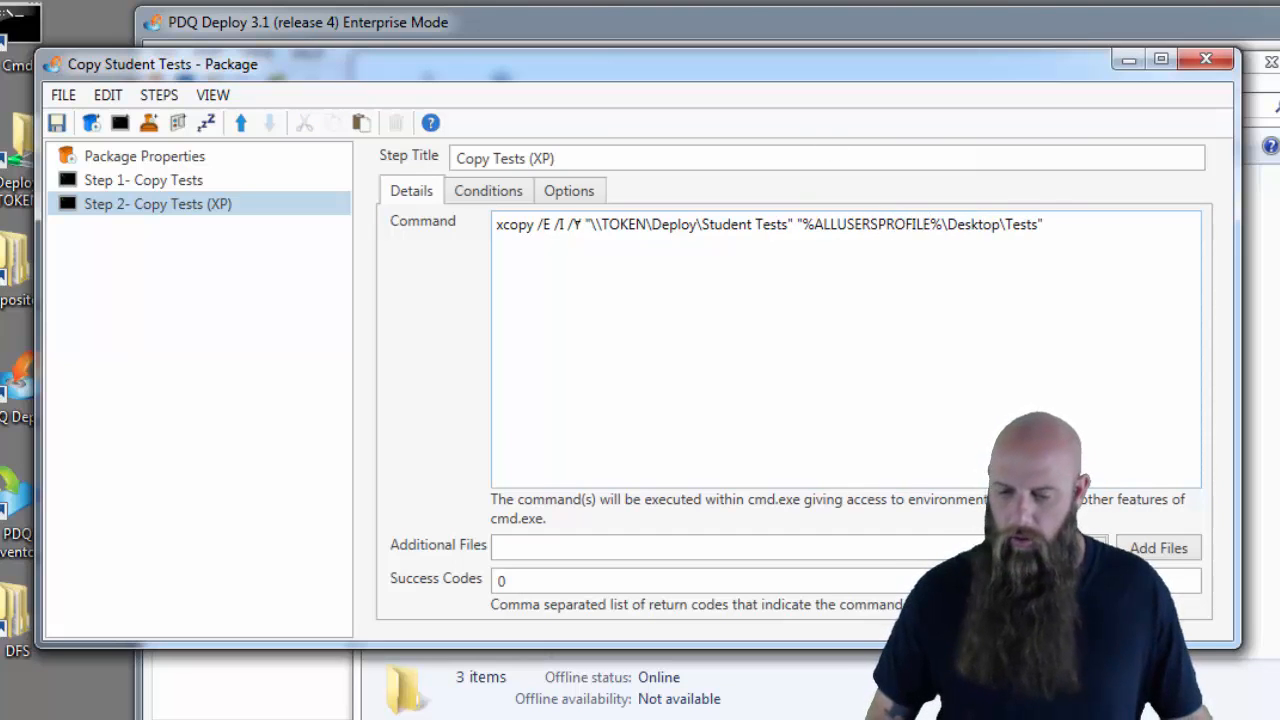
- Limit the duplicated step's O/S Version condition to Windows XP only
click(488, 190)
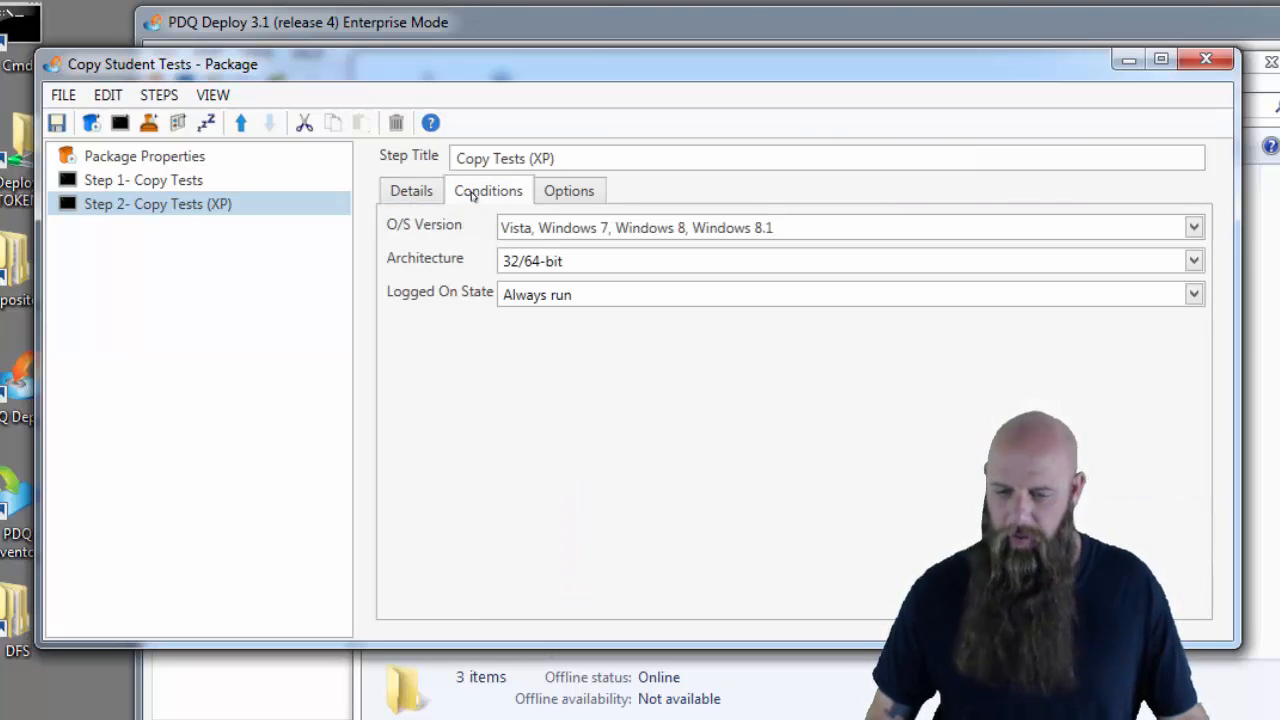
click(1194, 227)
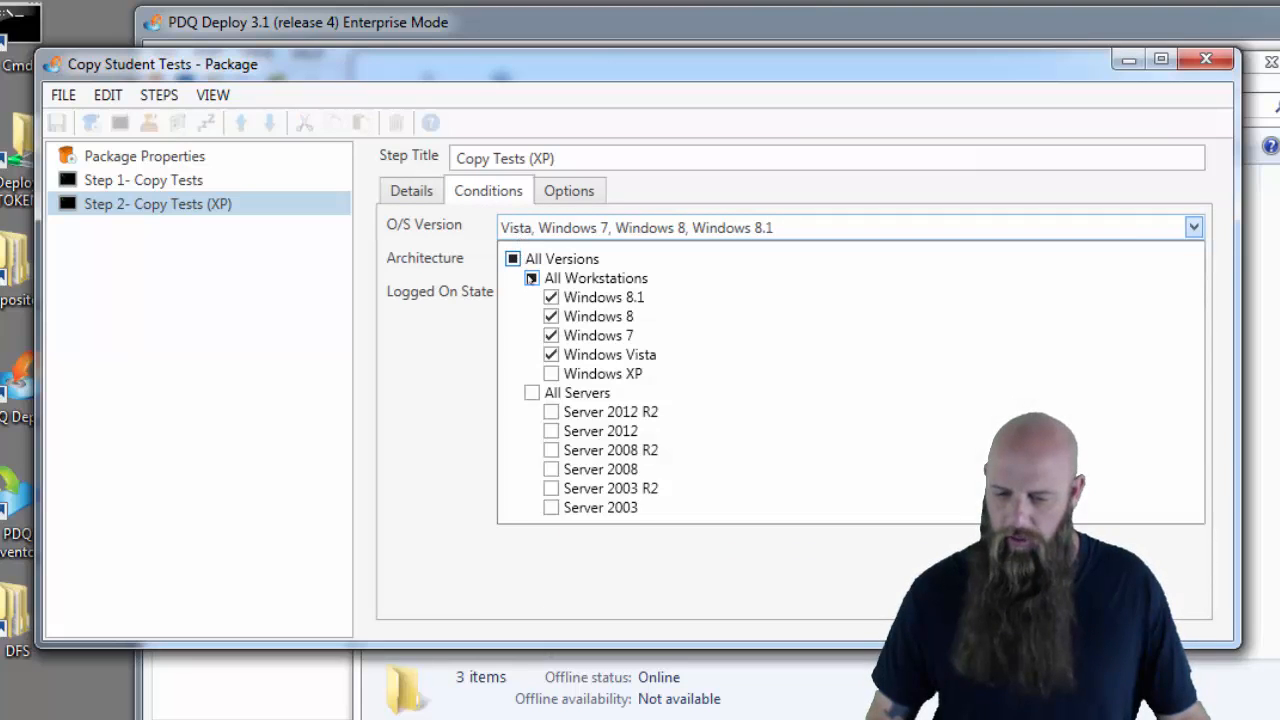
click(513, 259)
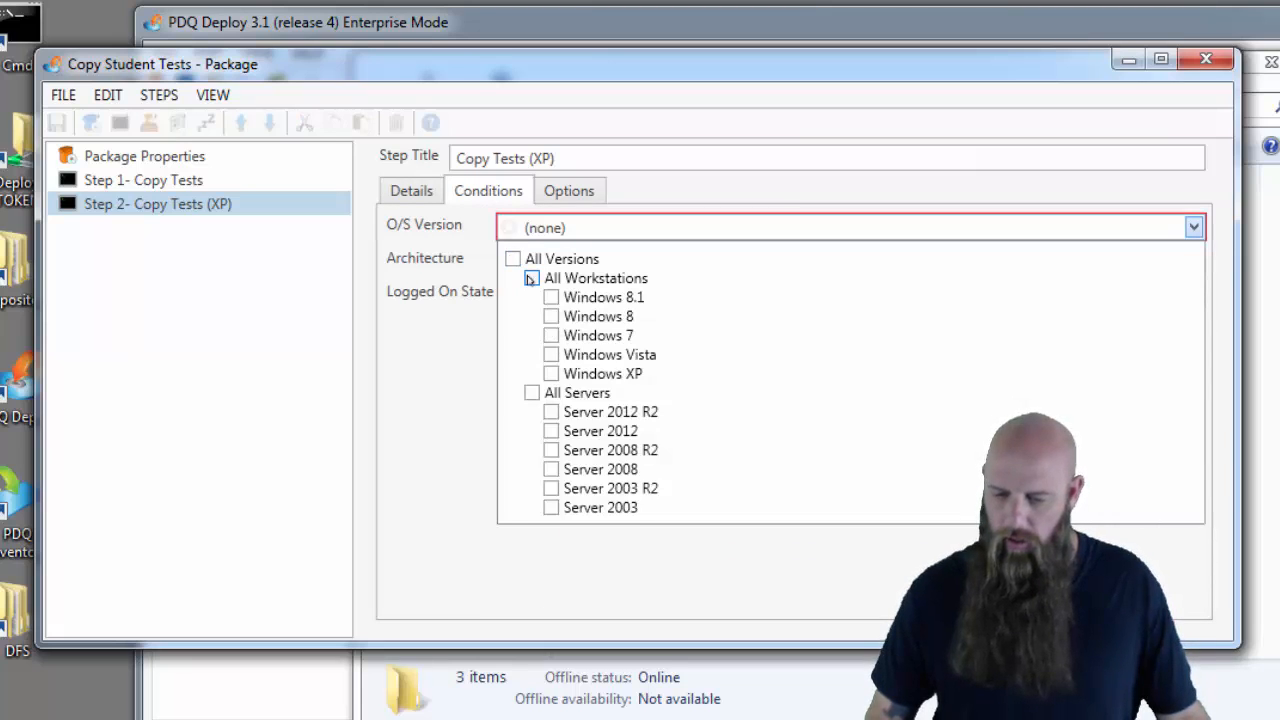
click(551, 373)
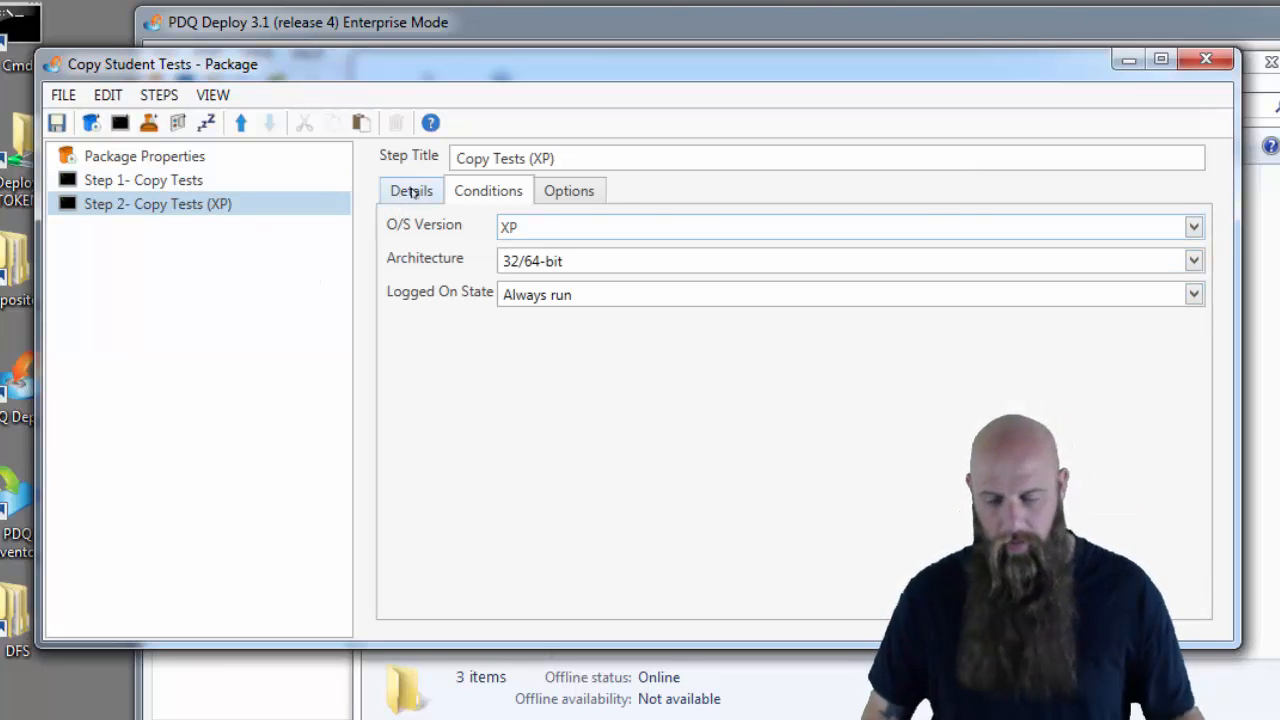
click(143, 180)
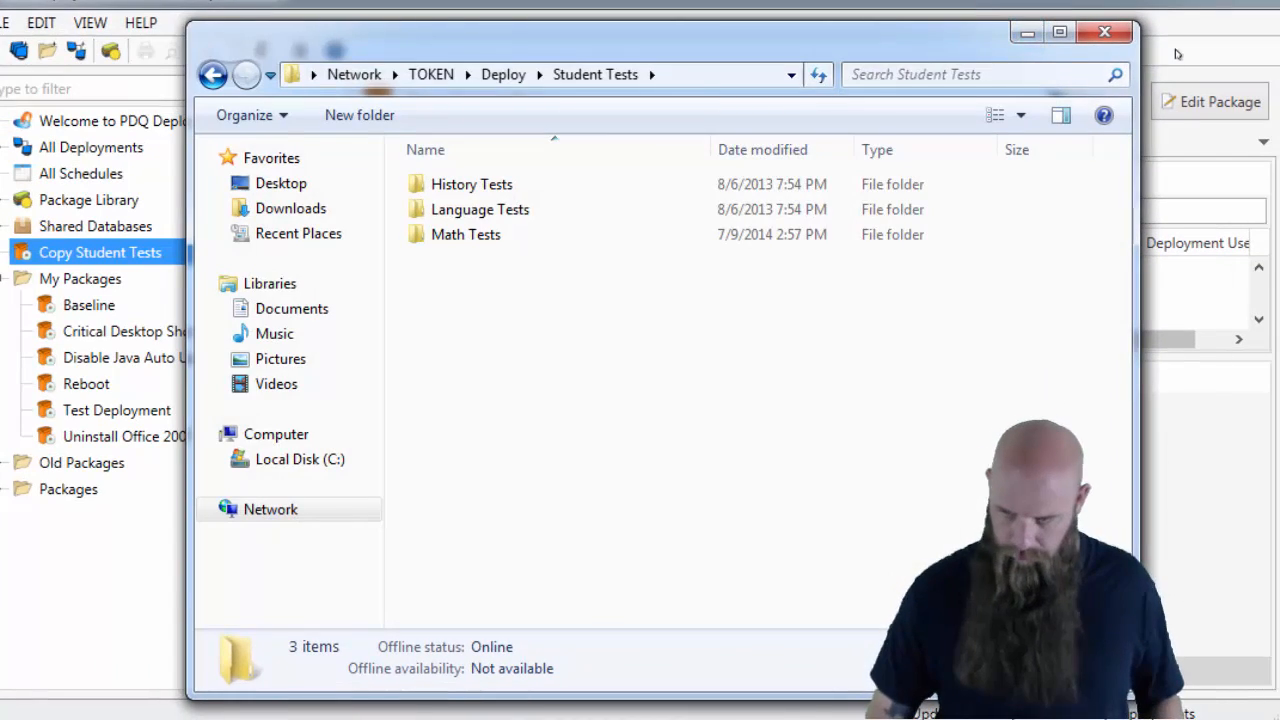
- Deploy Copy Student Tests now to target computers quintana and randy
click(1104, 31)
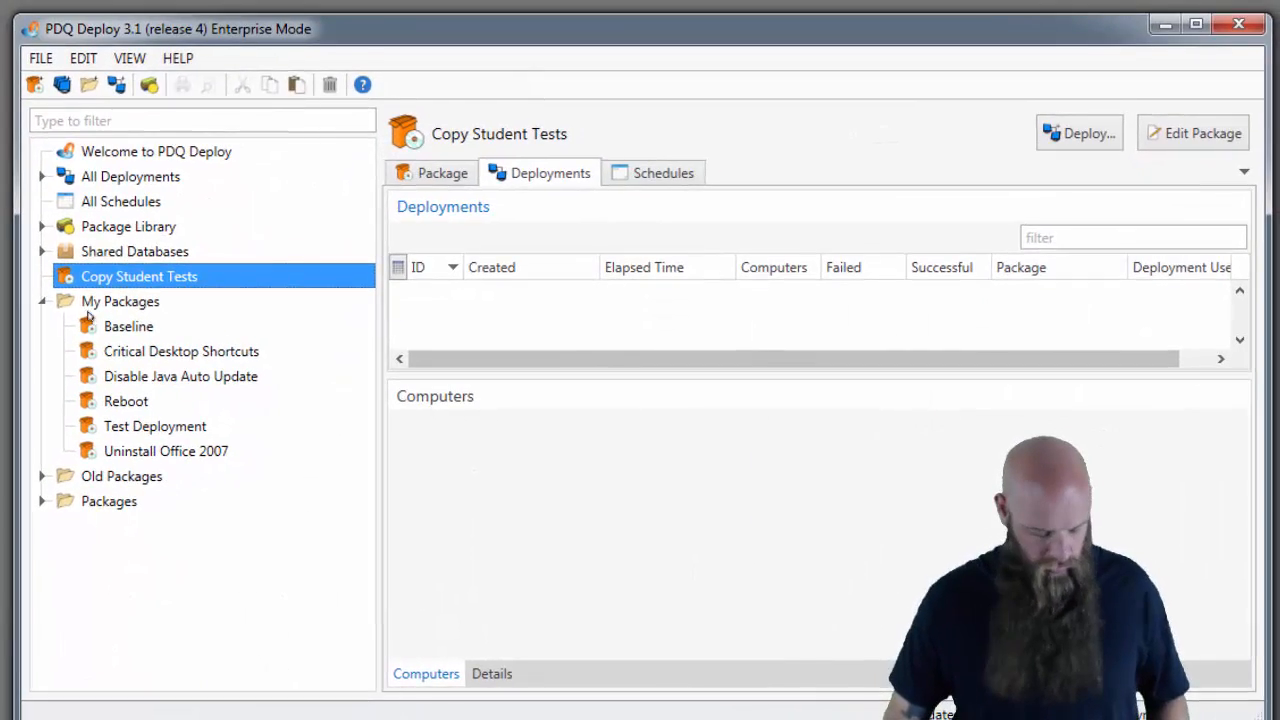
click(1079, 133)
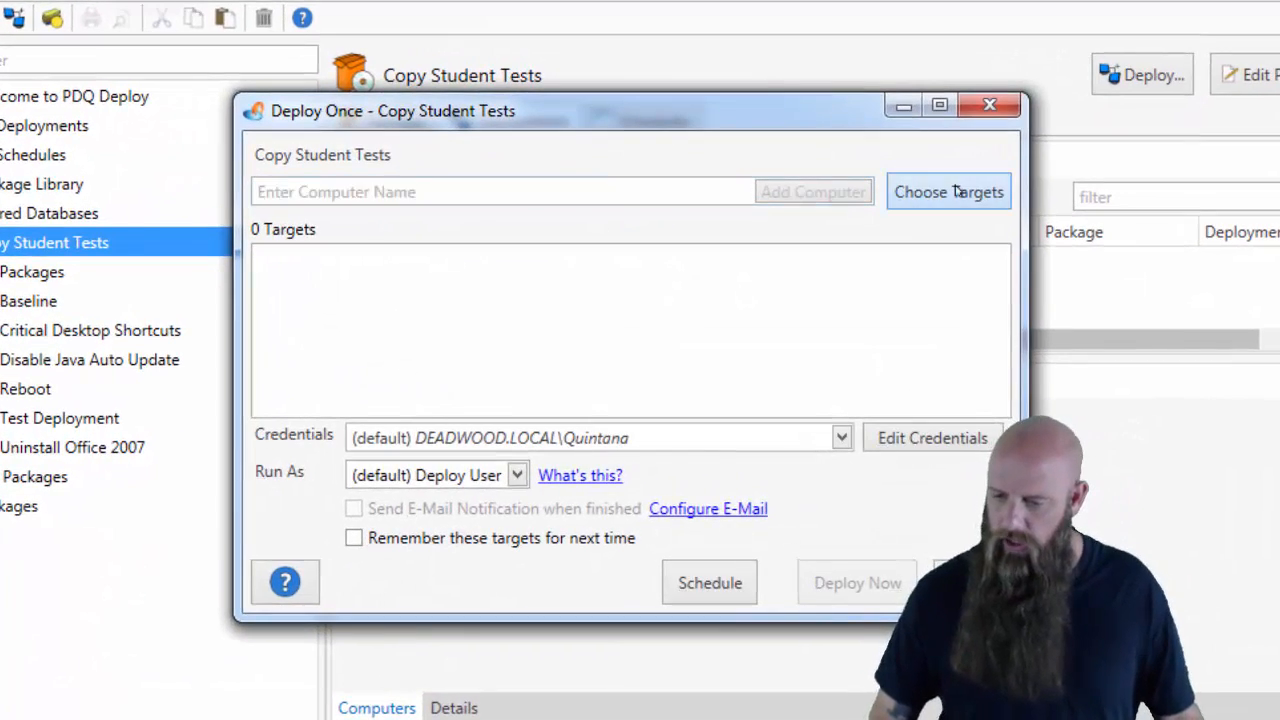
click(948, 191)
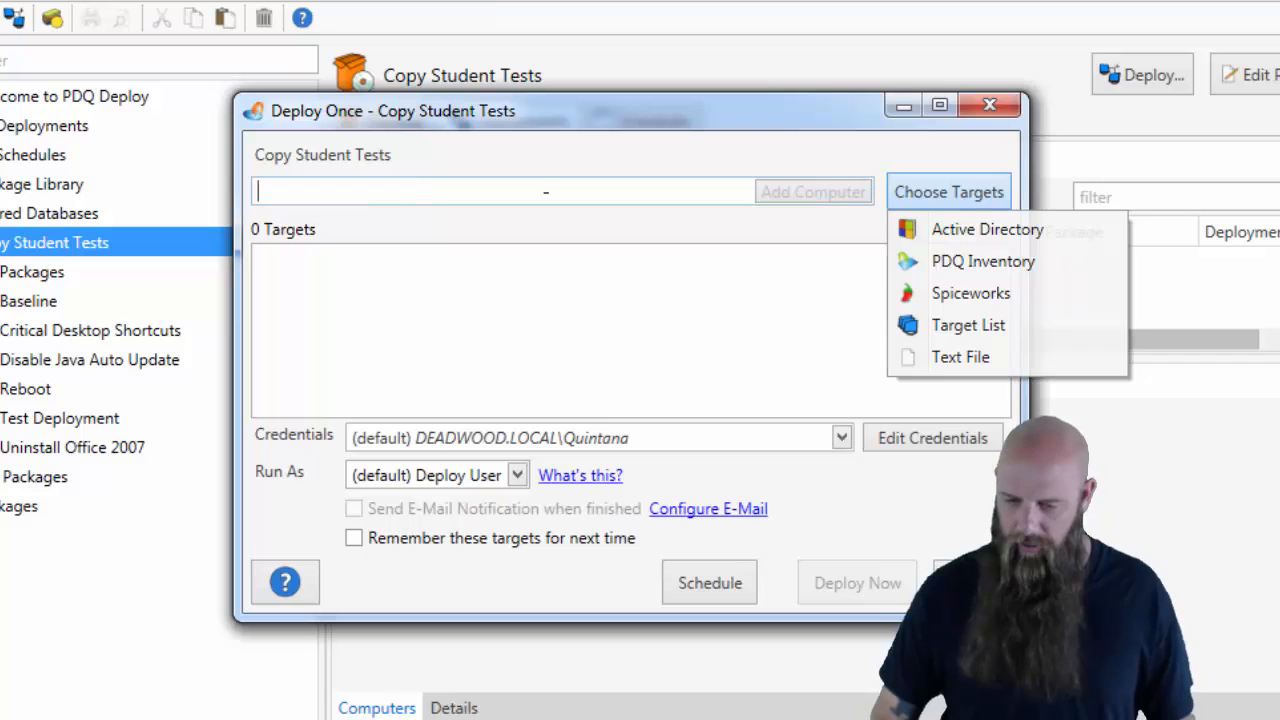
click(948, 191)
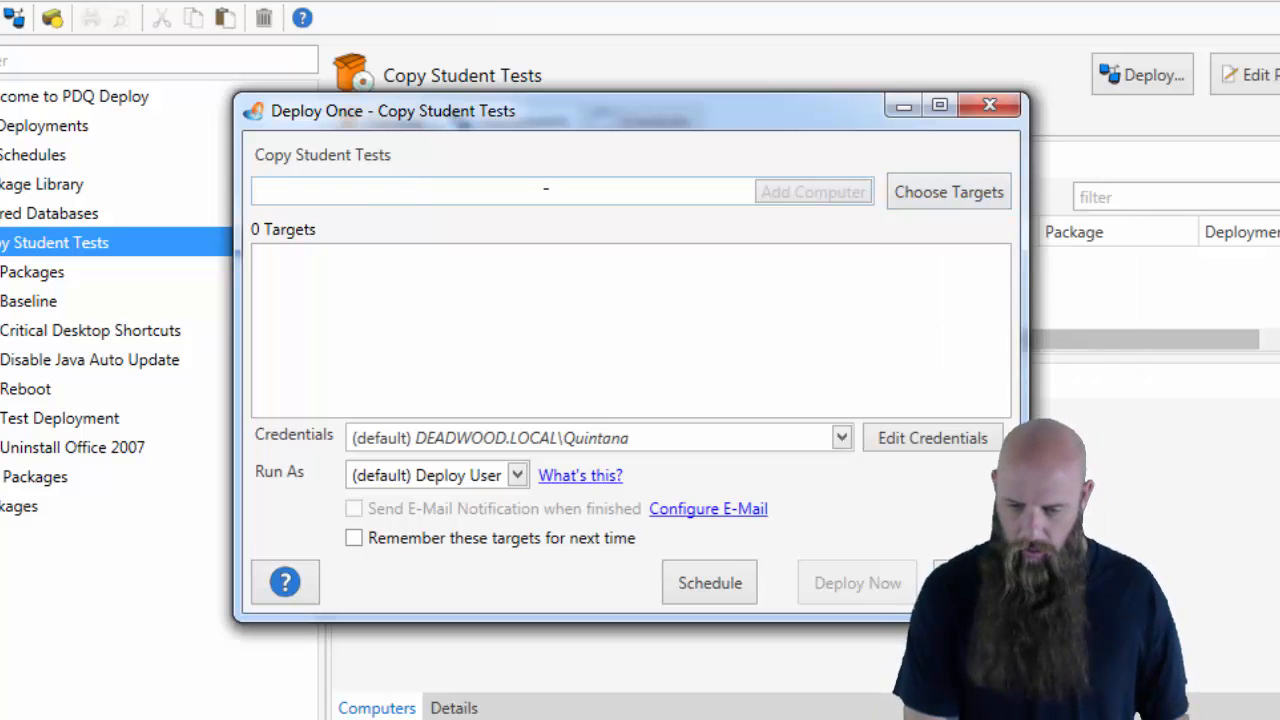
text(quintana)
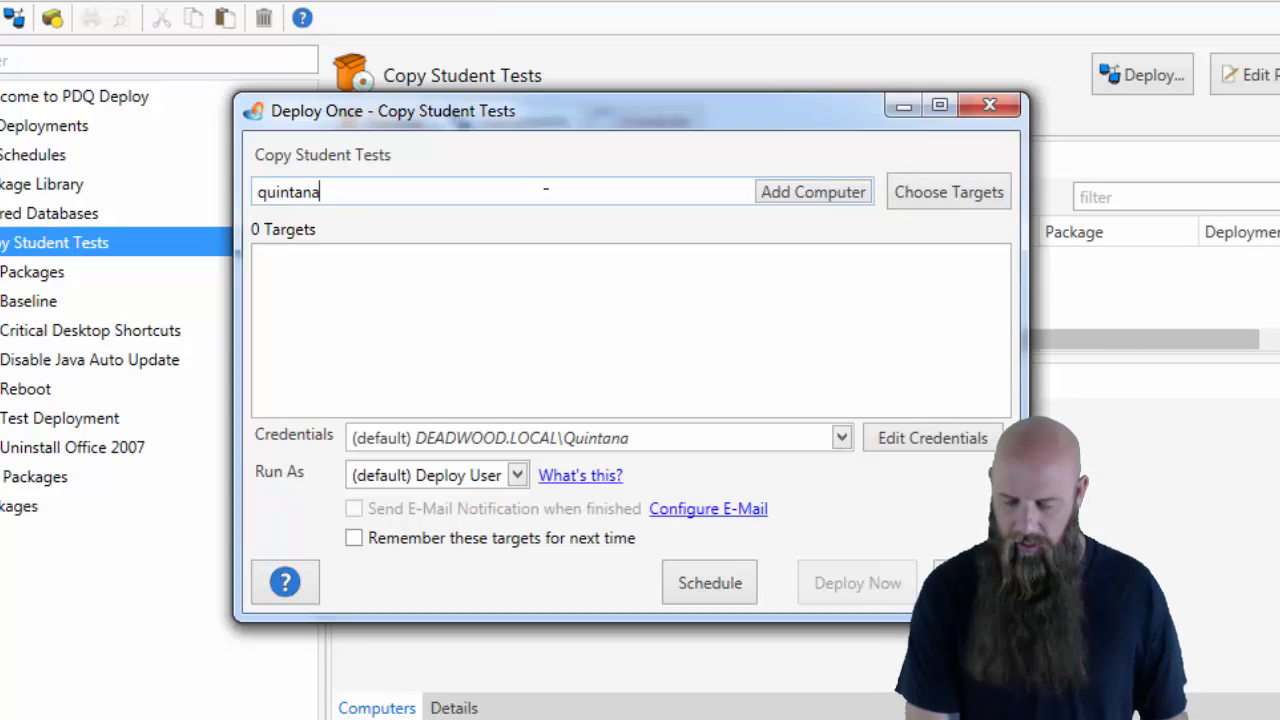
click(813, 191)
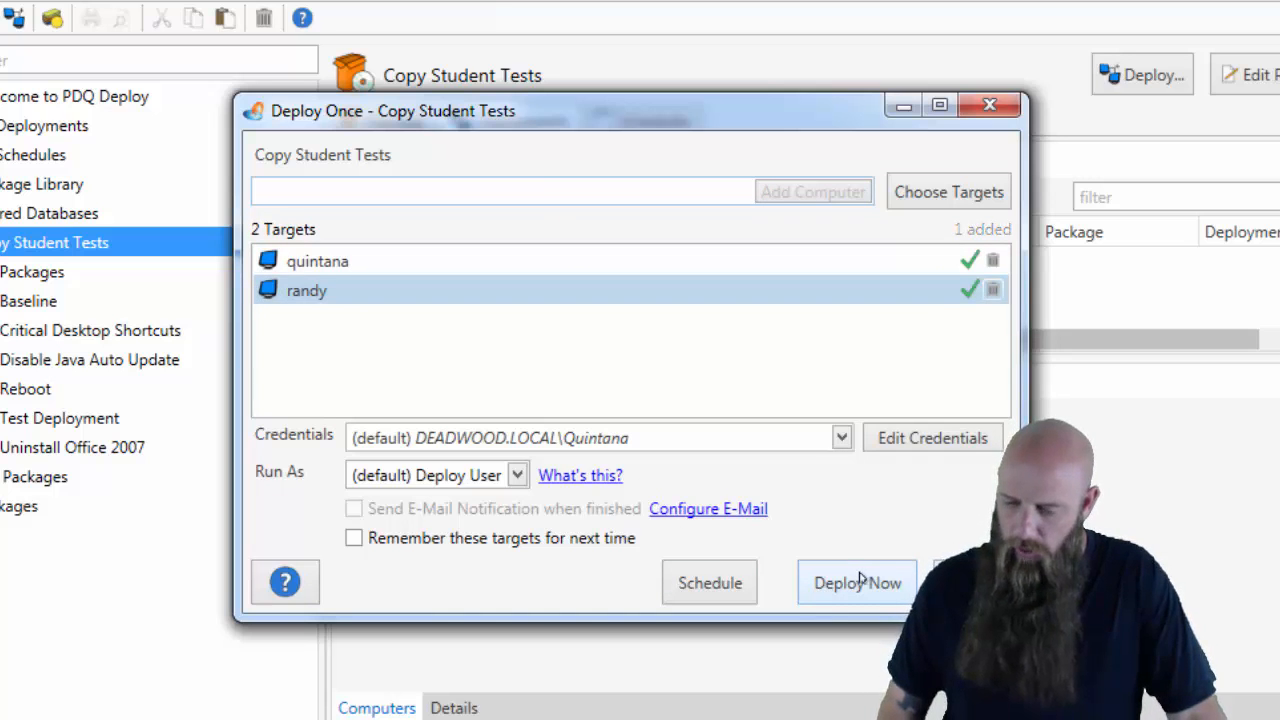
click(857, 582)
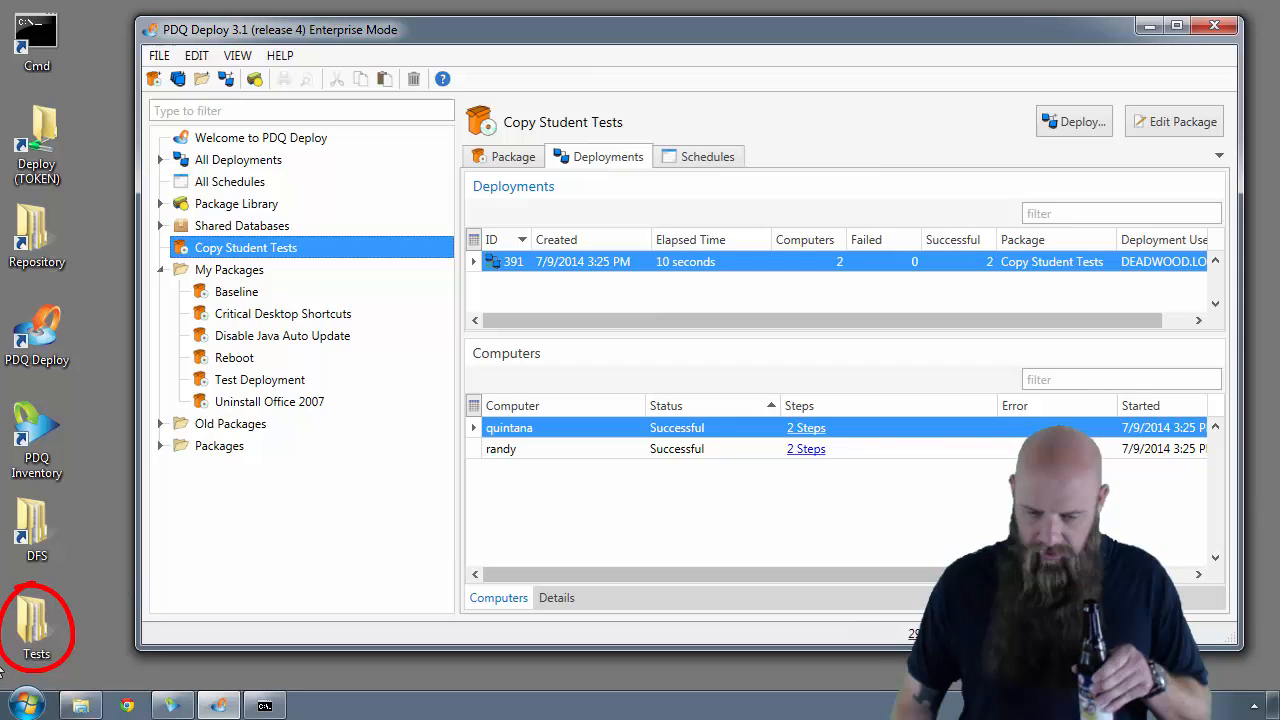
- Review deployment 391's two successful computers and reopen the Copy Student Tests package
double_click(36, 620)
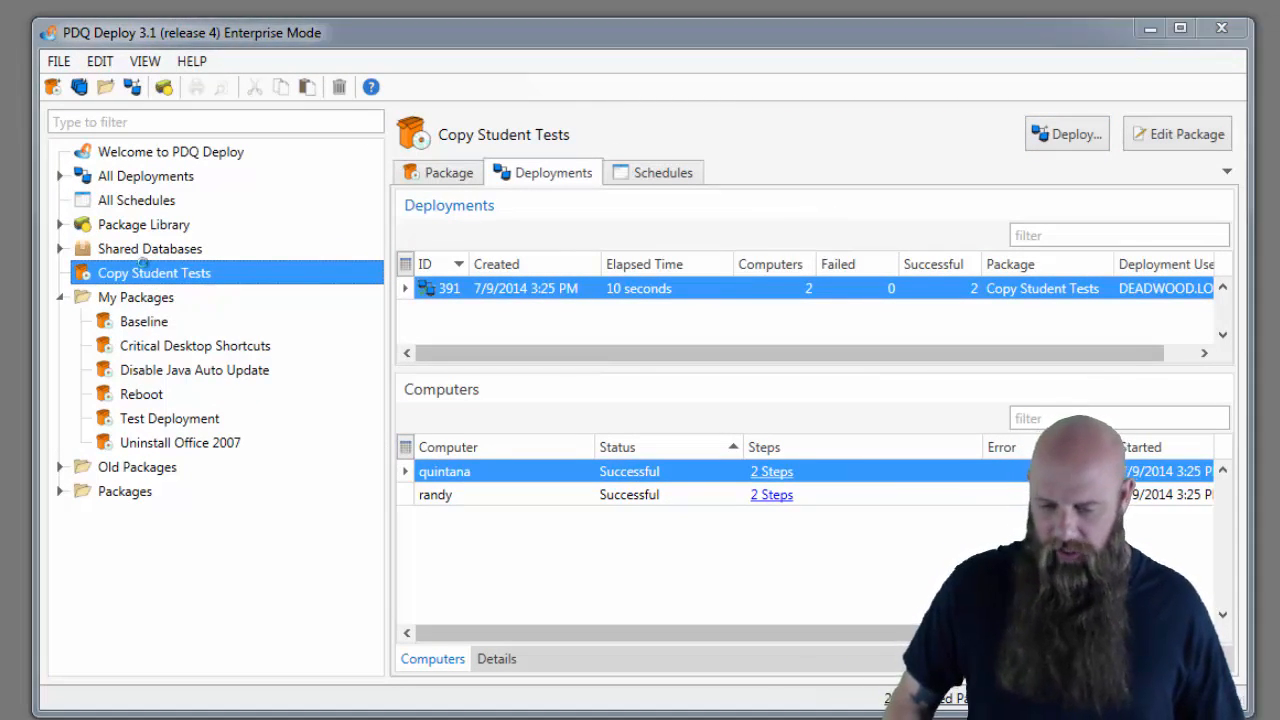
click(1177, 133)
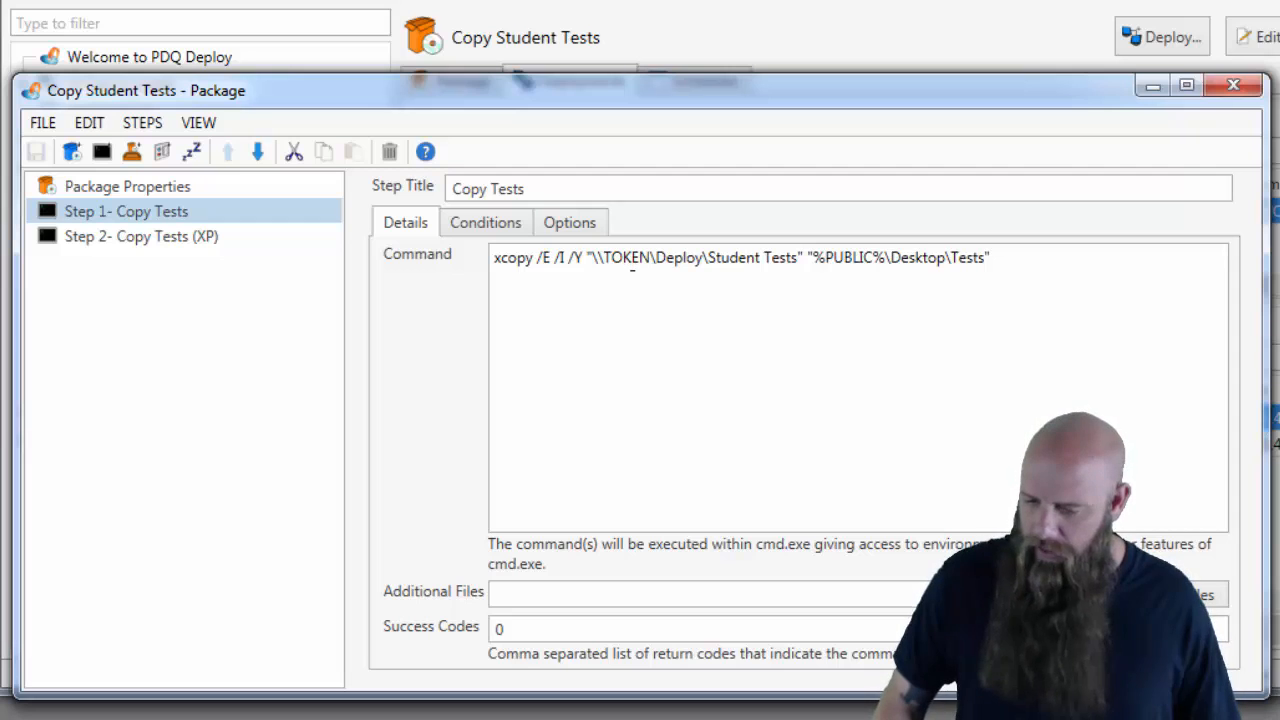
- Review Step 1 conditions and options, set package Run As to Local System, and close
click(485, 222)
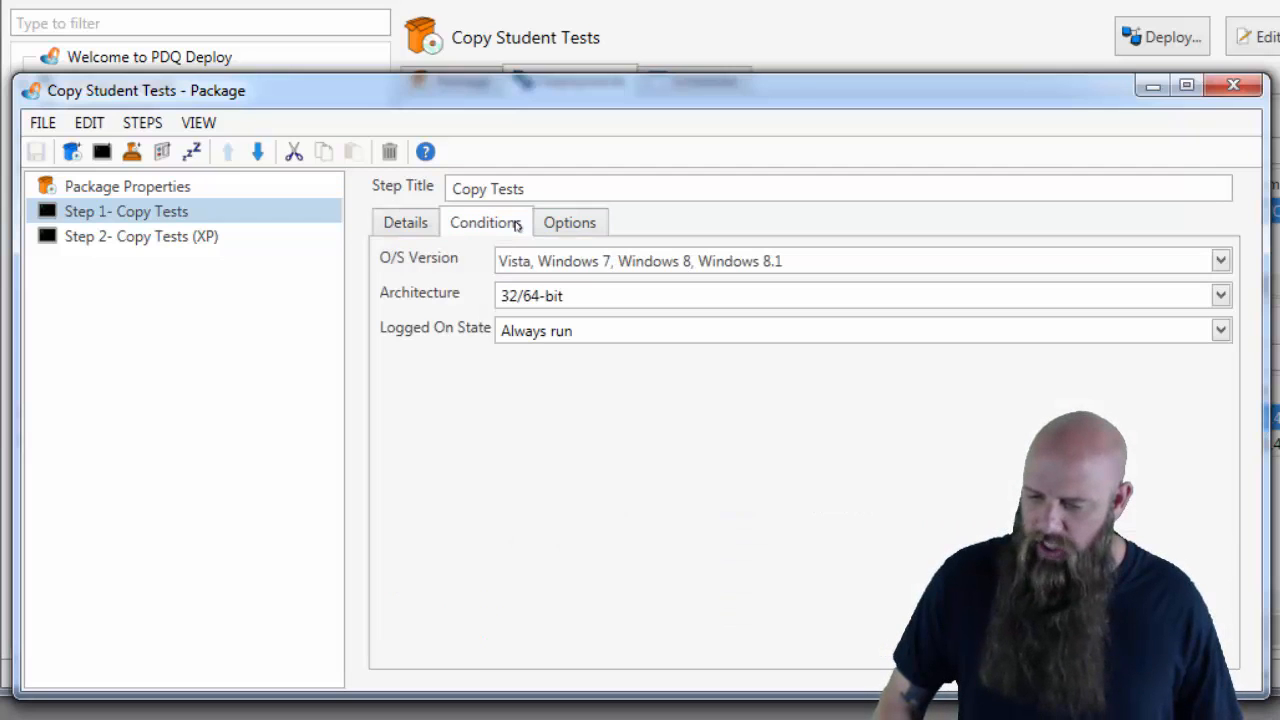
click(569, 222)
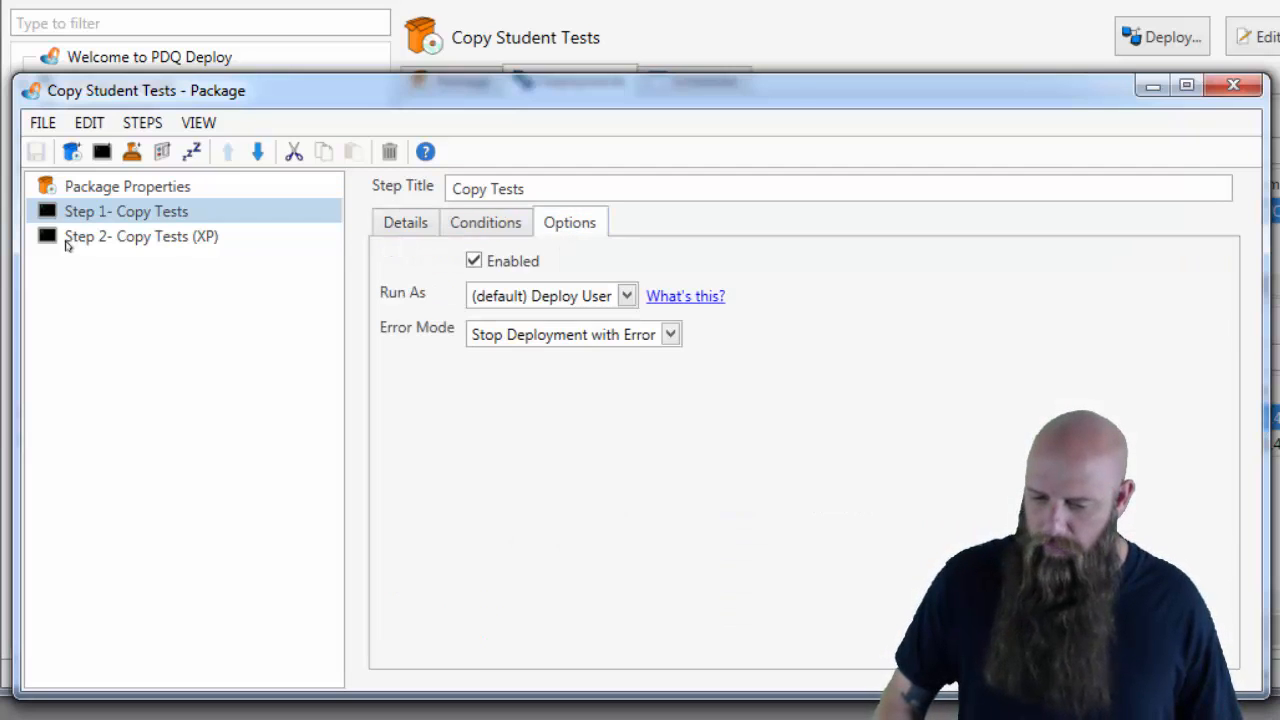
click(127, 186)
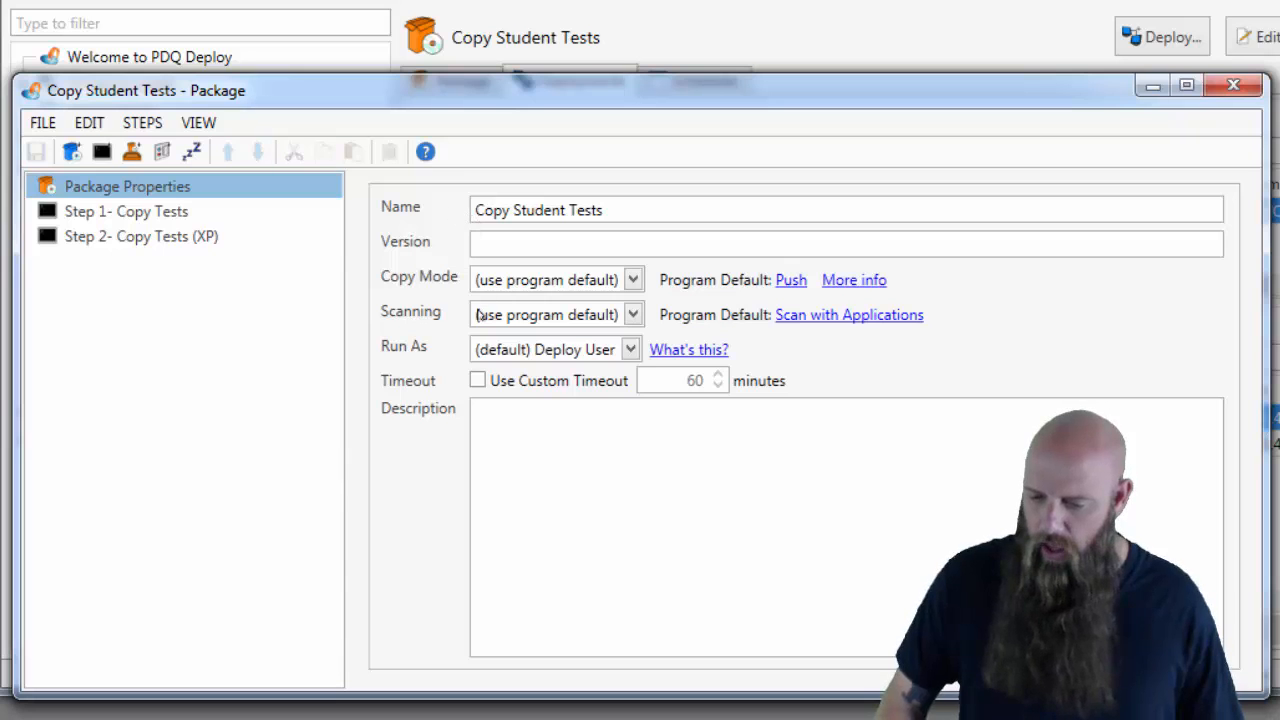
click(630, 349)
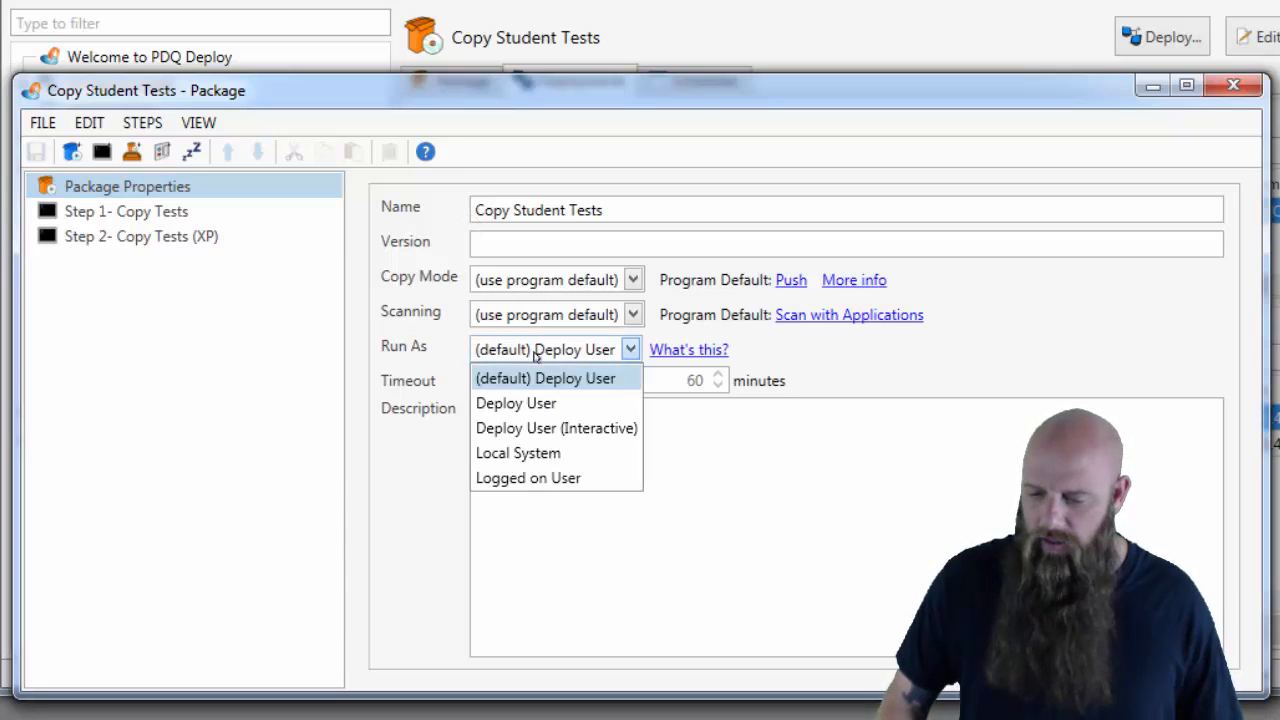
click(518, 453)
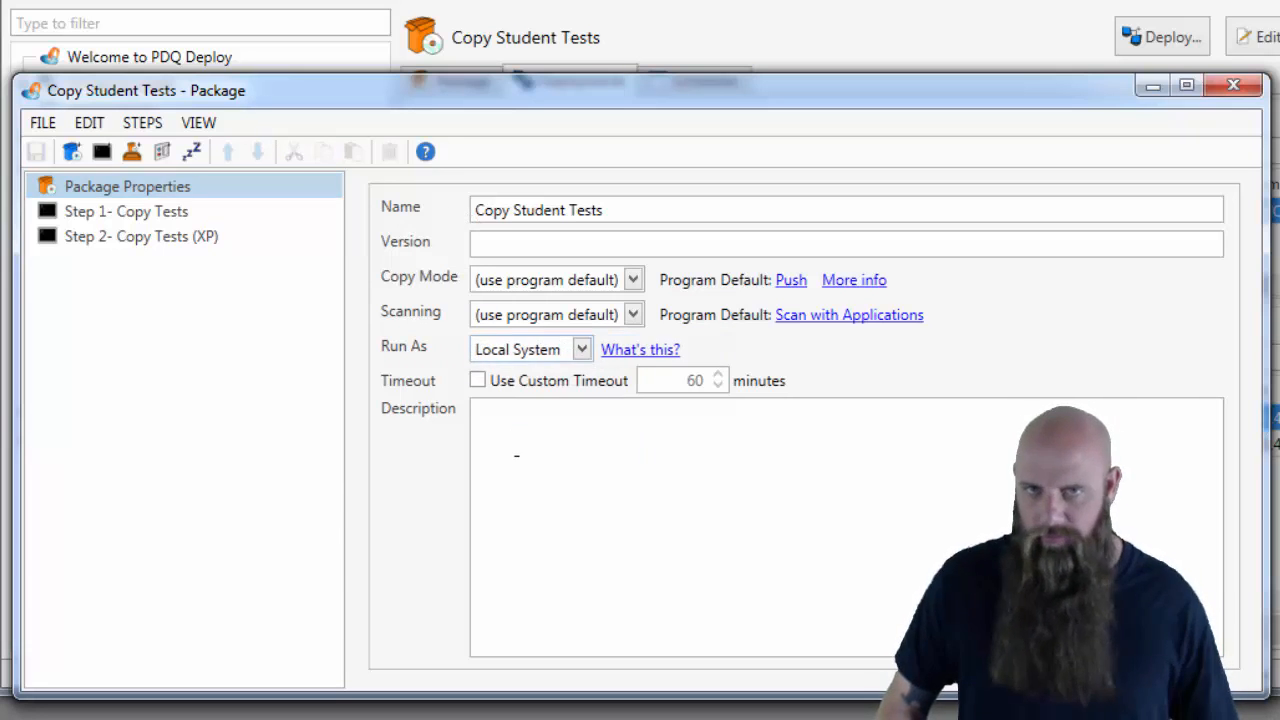
click(37, 151)
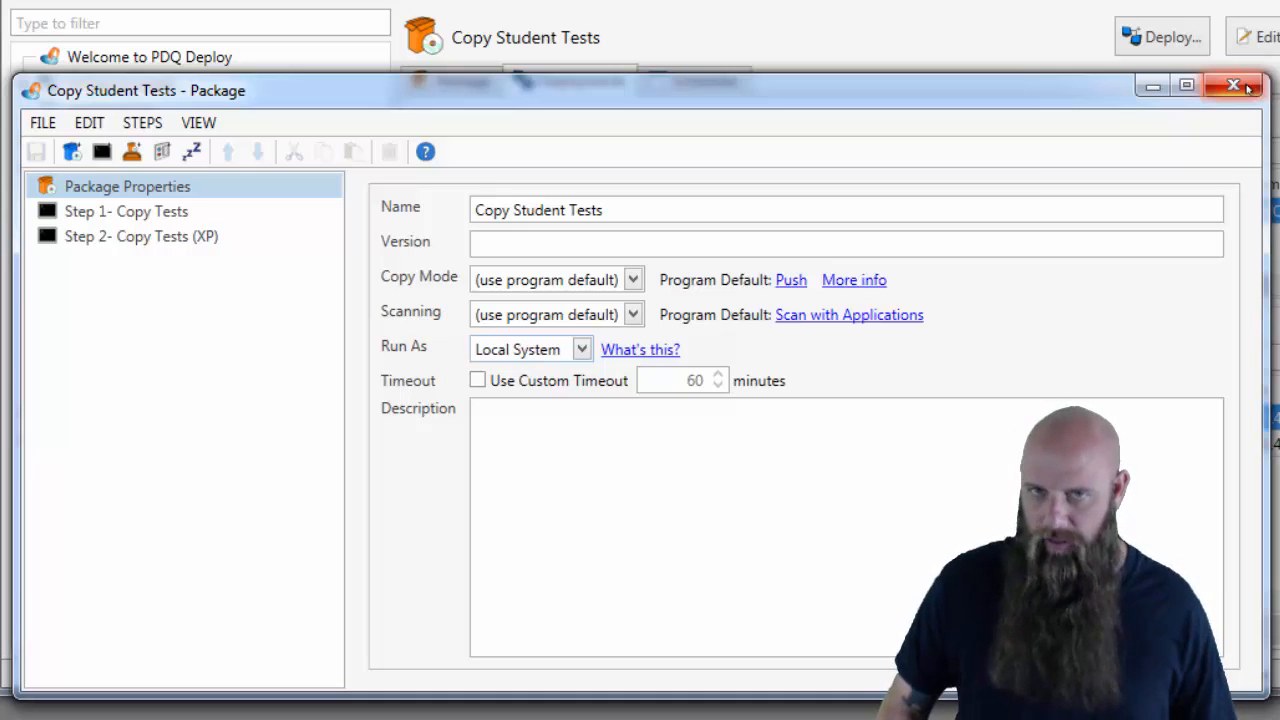
click(1233, 84)
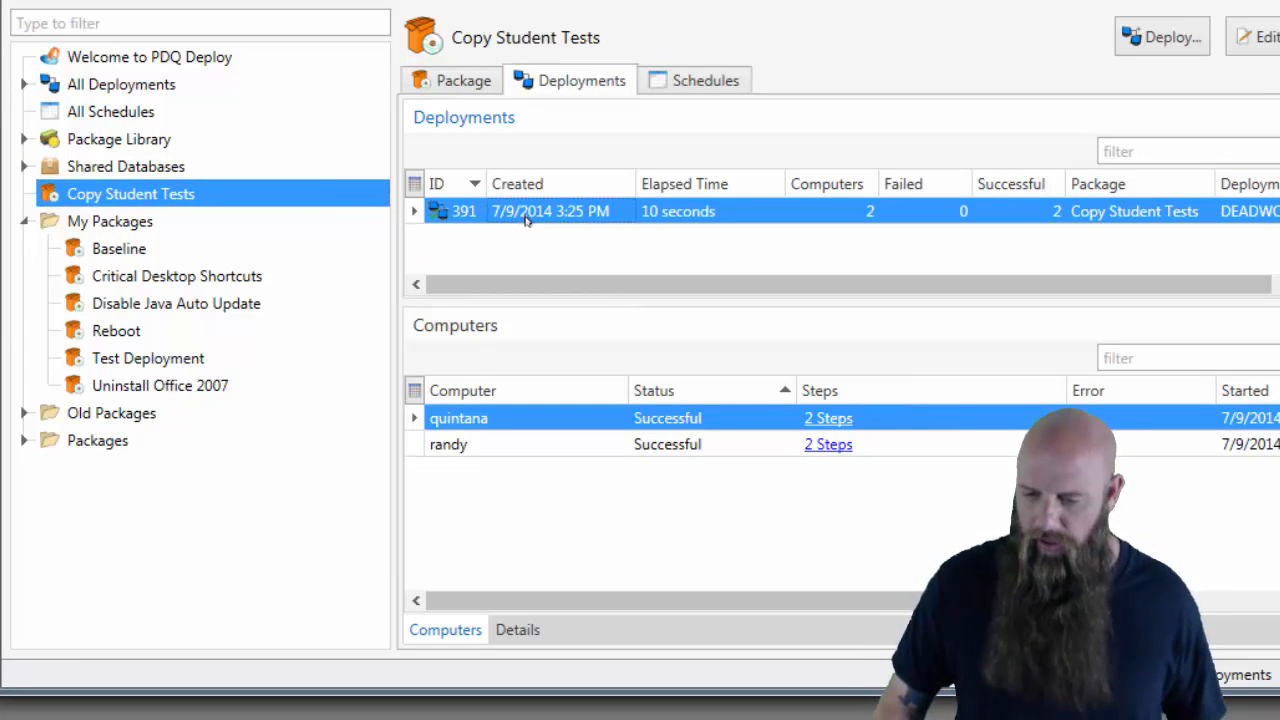
- Redeploy the package as Local System and inspect the steps failing with error code 4
click(1161, 37)
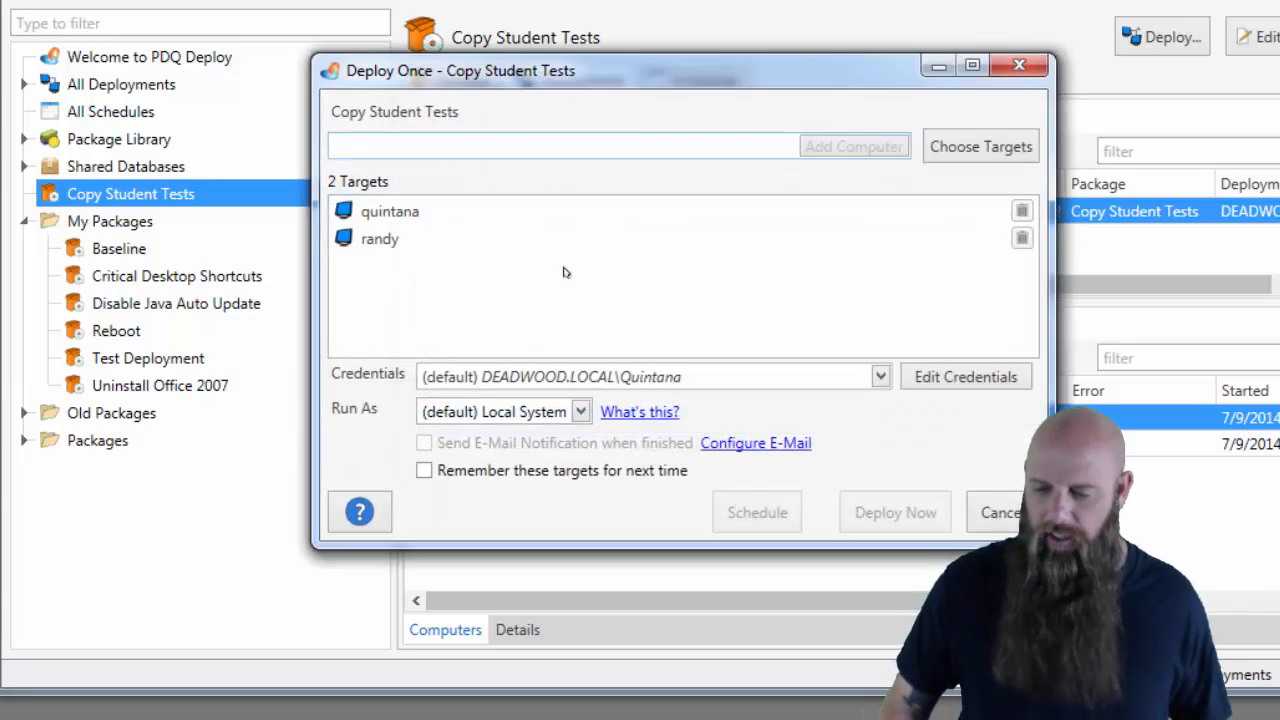
click(893, 512)
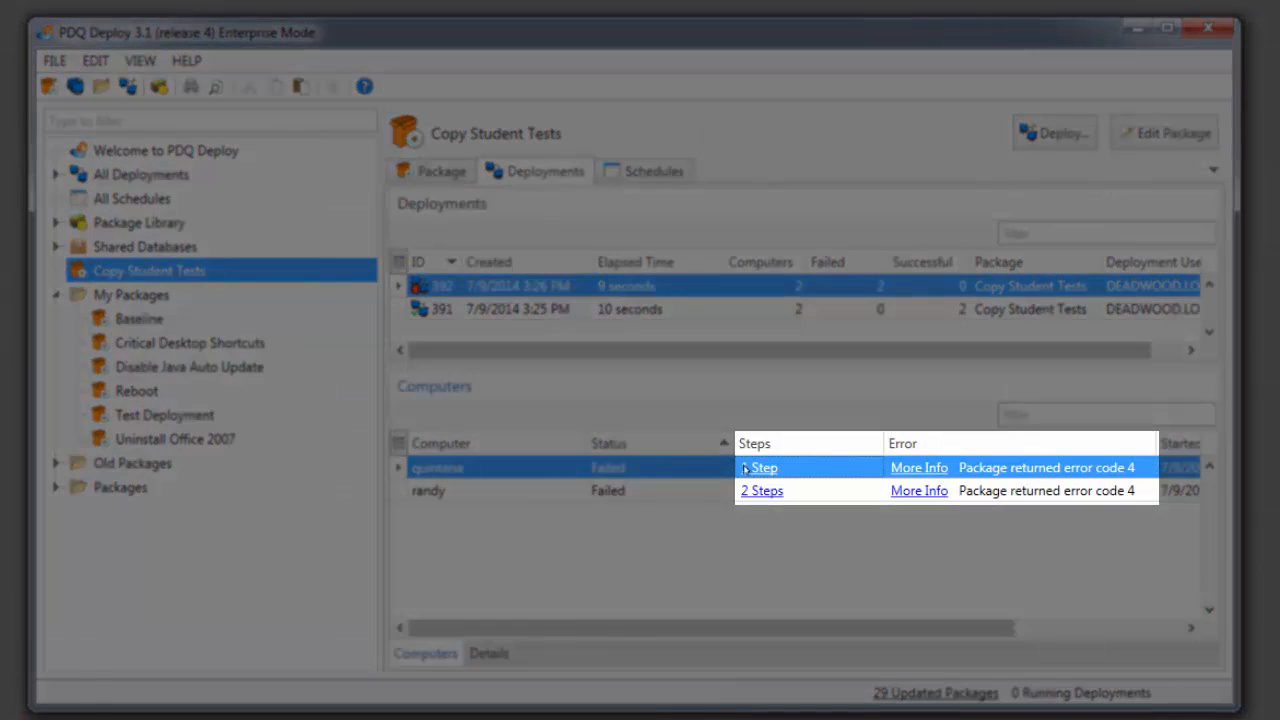
click(762, 467)
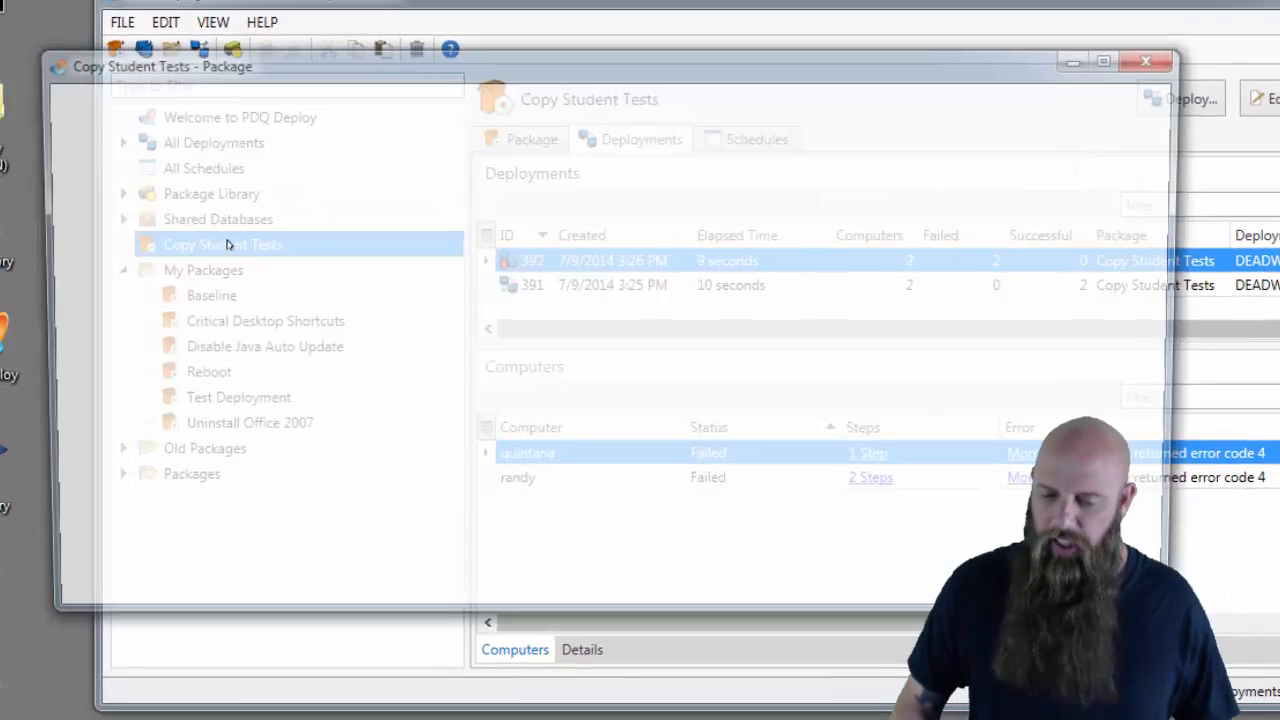
- Reopen the Copy Student Tests package and change Run As to (default) Deploy User
double_click(222, 244)
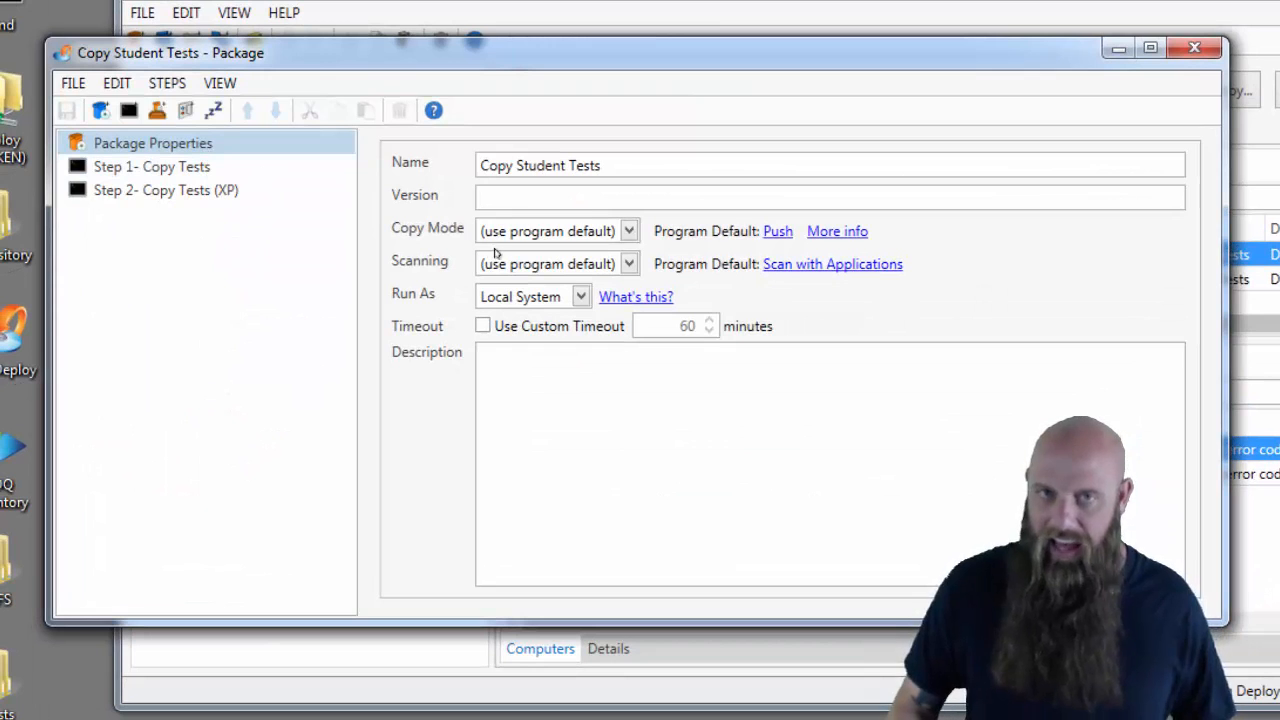
click(580, 296)
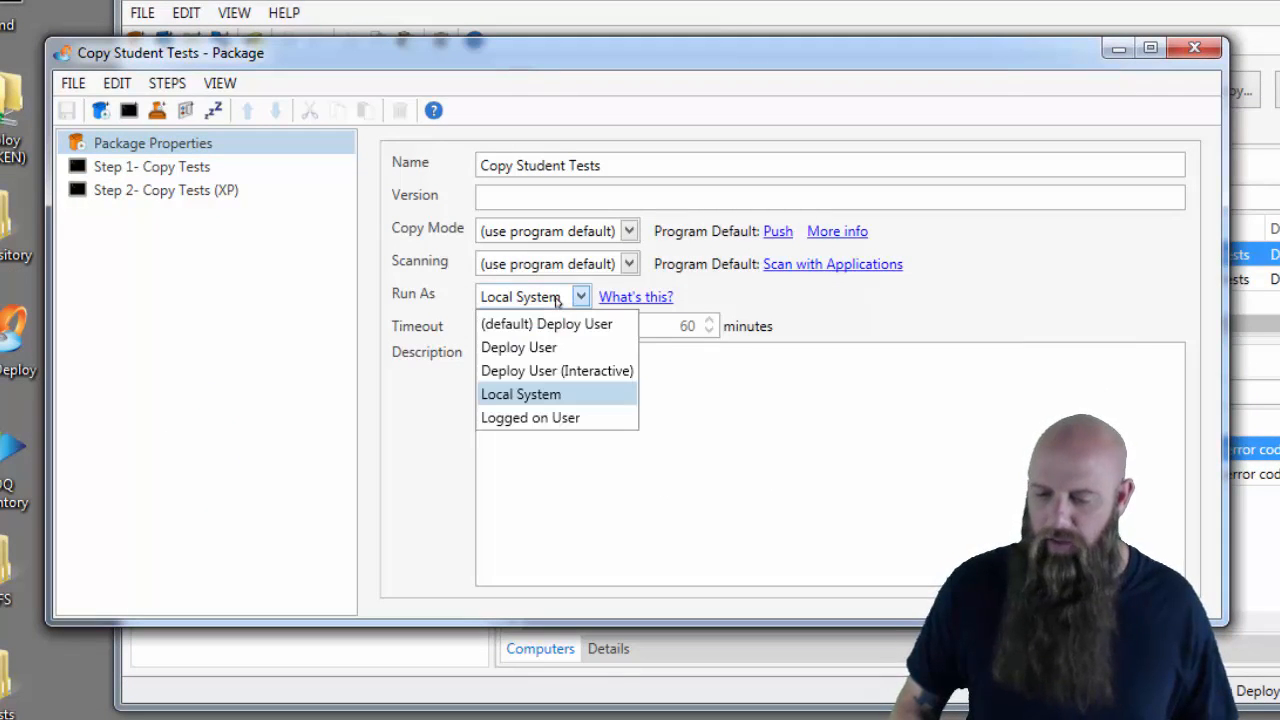
click(547, 323)
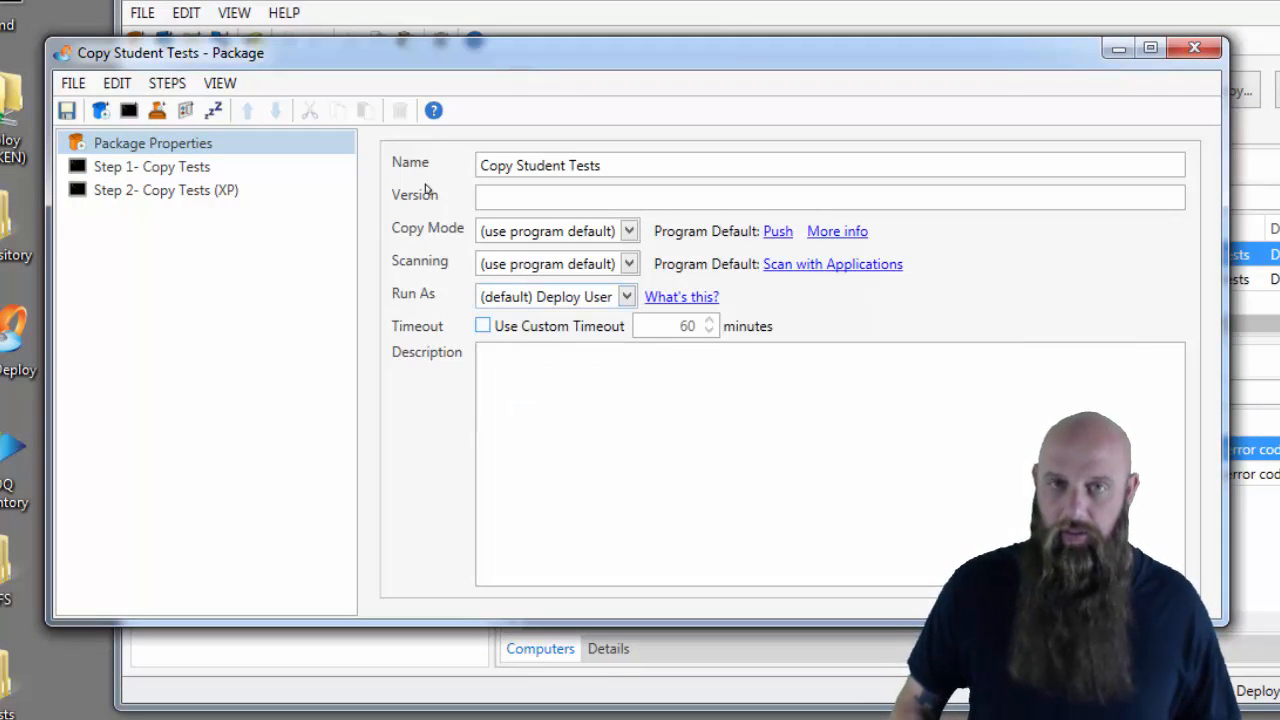